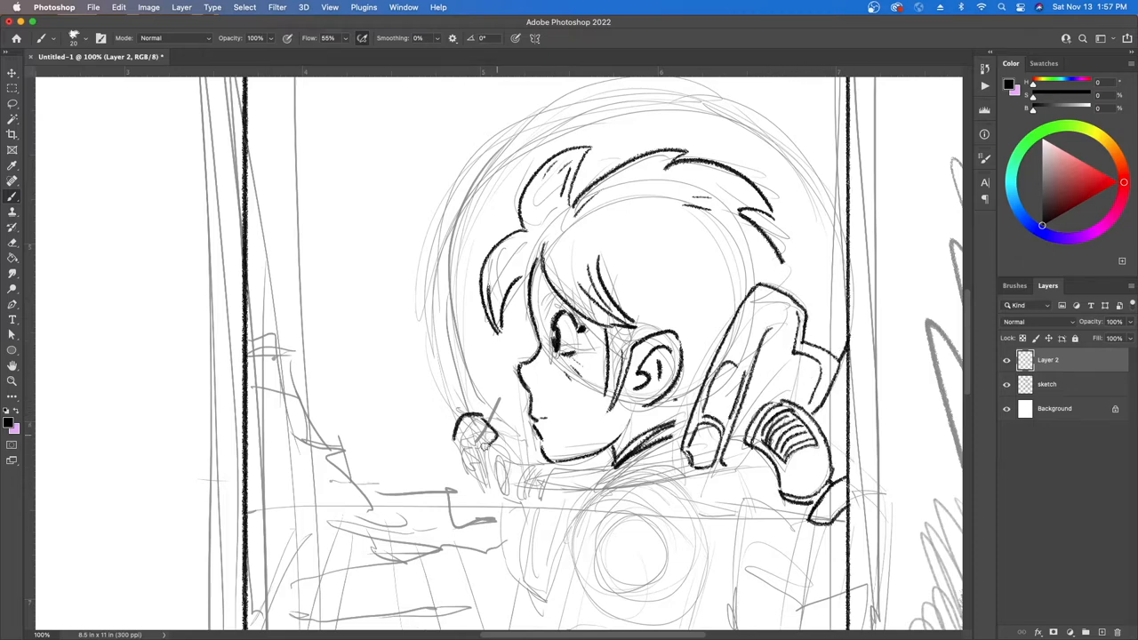
- Ink bold line art over the sketched helmet and suit on Layer 2
left_click_drag(462, 427, 533, 498)
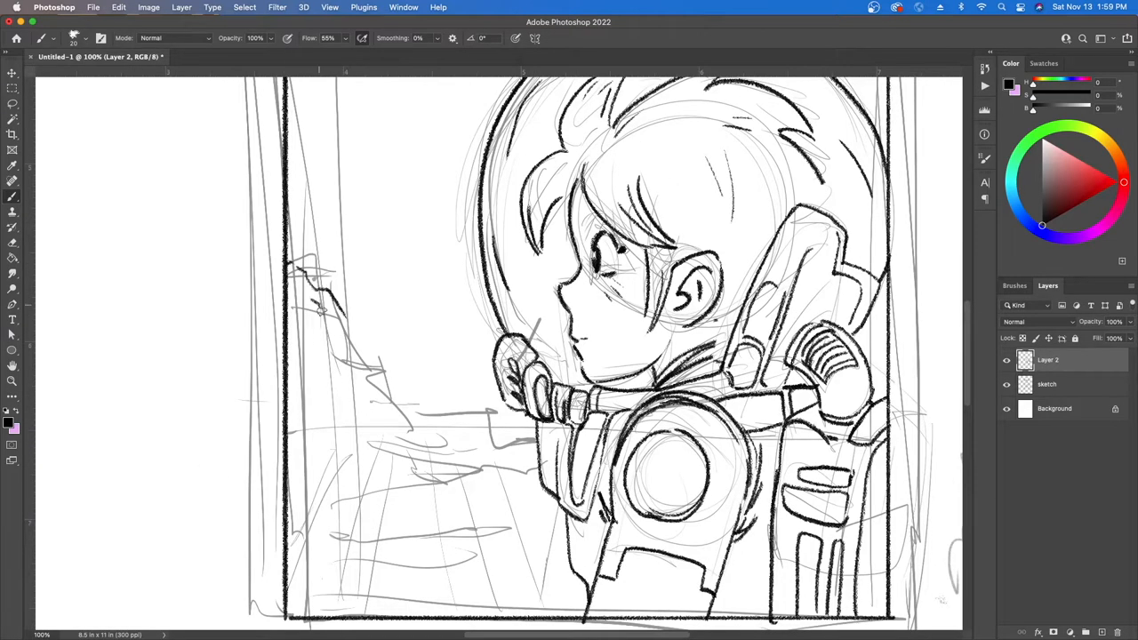
left_click_drag(320, 311, 435, 560)
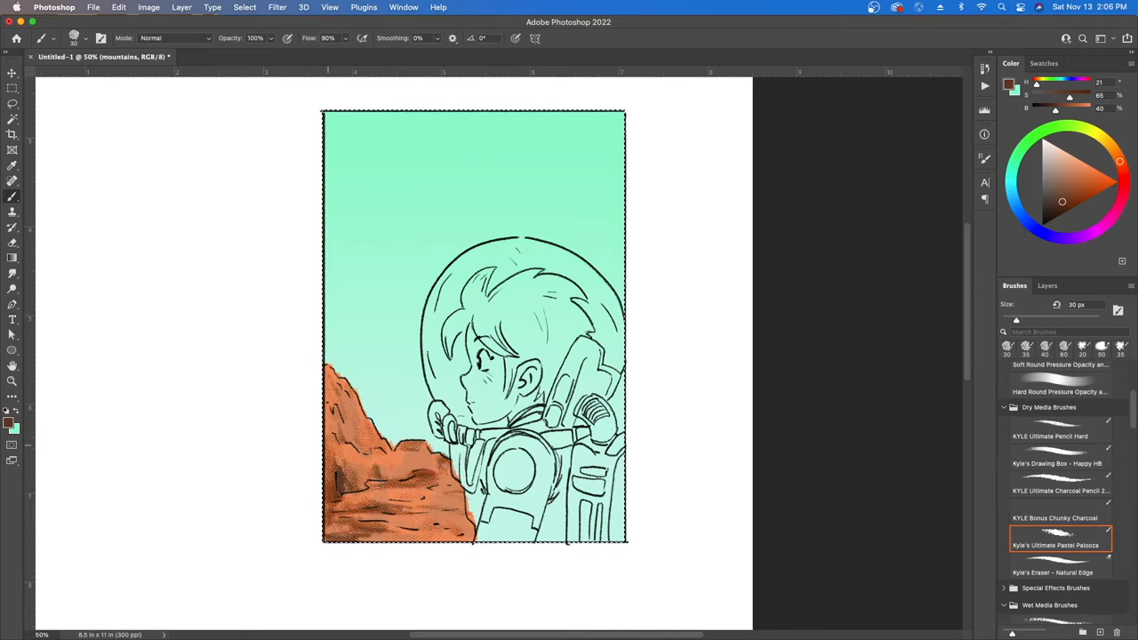
- Pick a textured pastel brush from the Brushes panel for painting the rust-orange mountains
left_click(1047, 285)
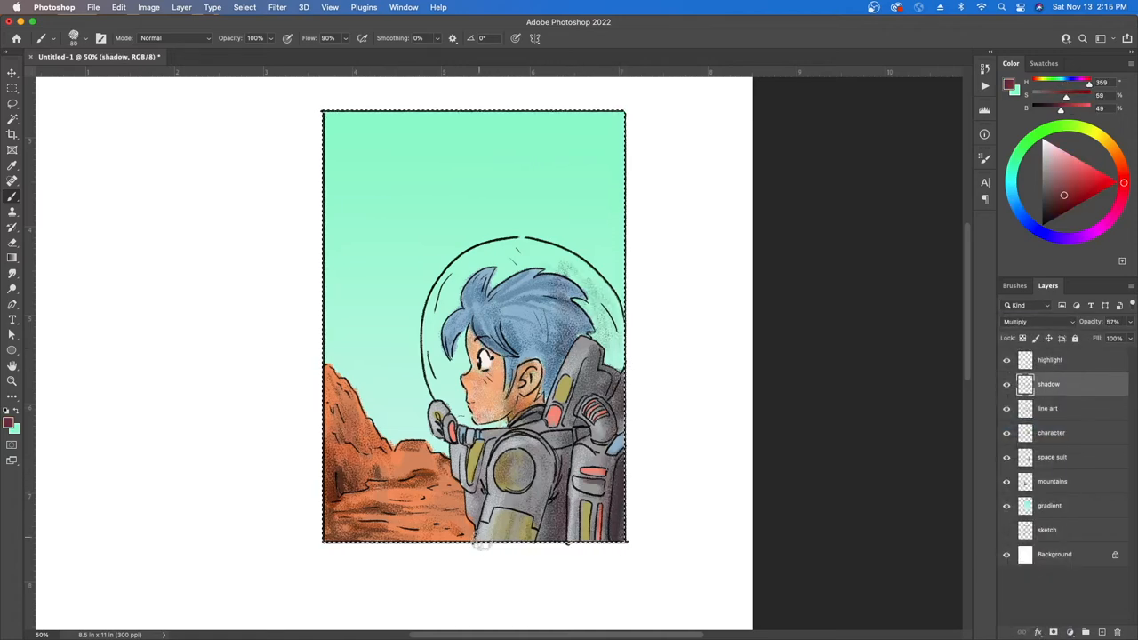
- Select the Screen-mode highlight layer to paint highlights on the astronaut
left_click(1050, 359)
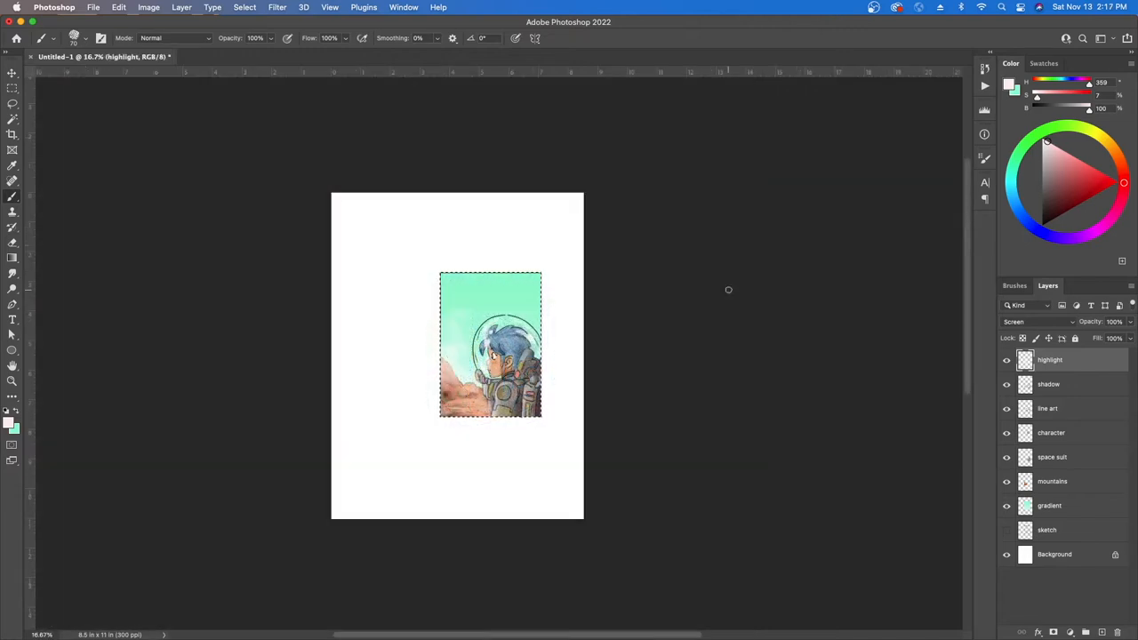
mouse_move(729, 294)
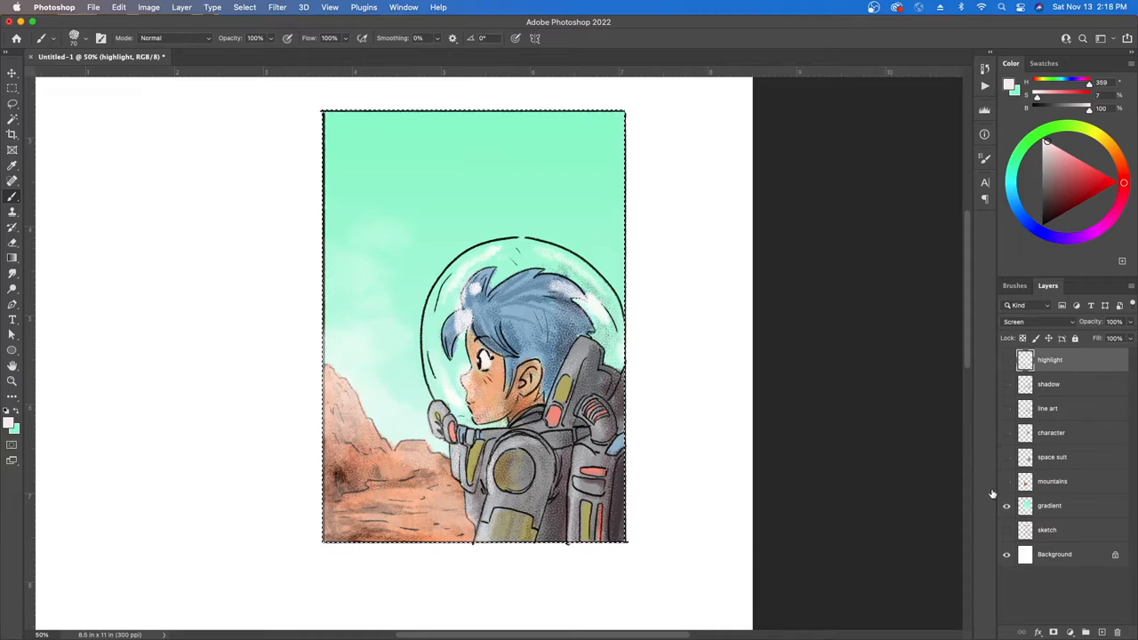
- Hide the gradient layer, show the sketch, then hide the sketch again
left_click(1006, 553)
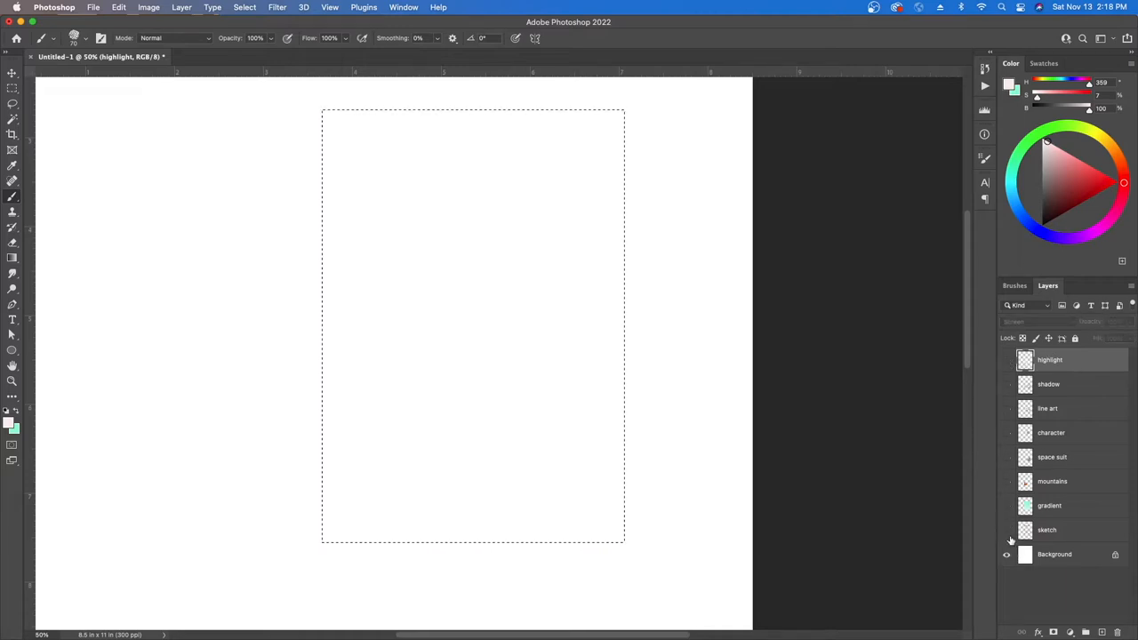
left_click(1006, 530)
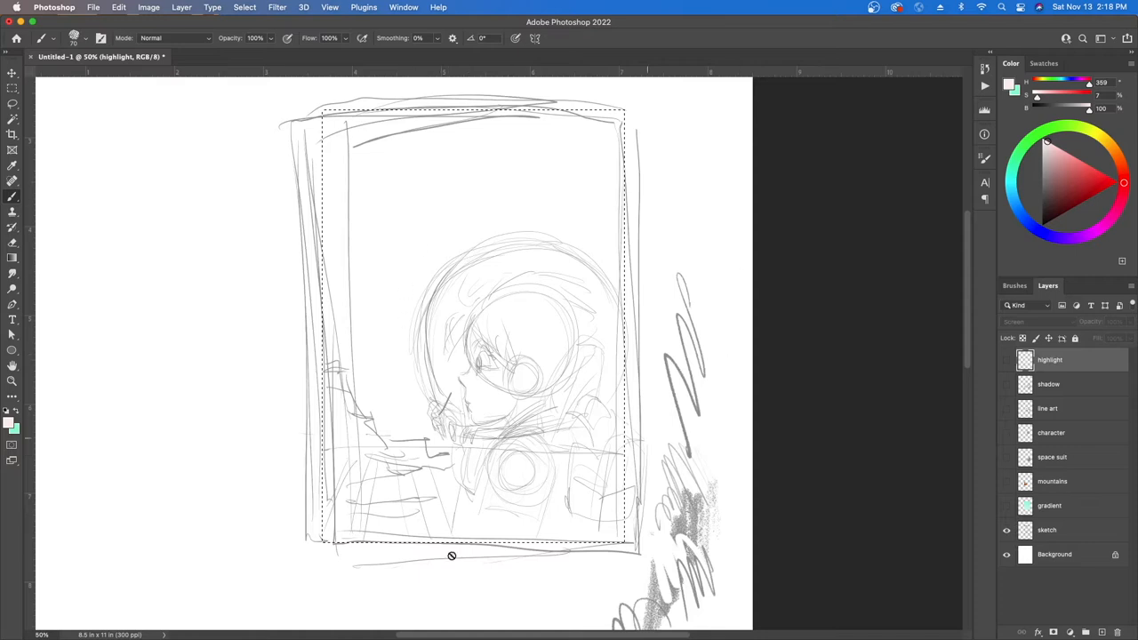
mouse_move(516, 330)
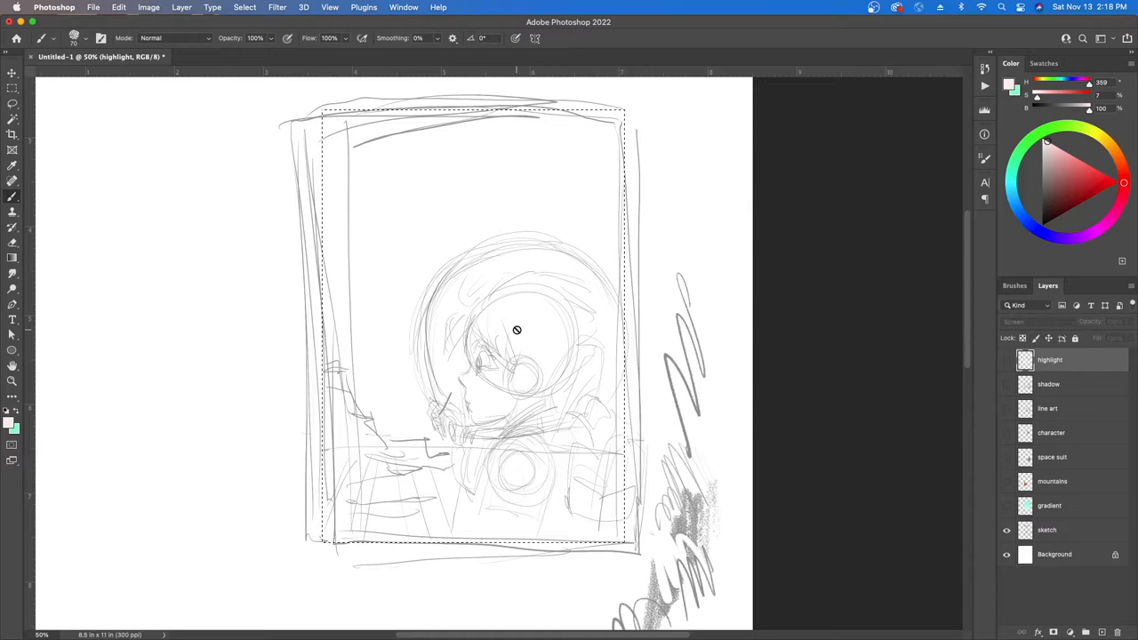
mouse_move(600, 385)
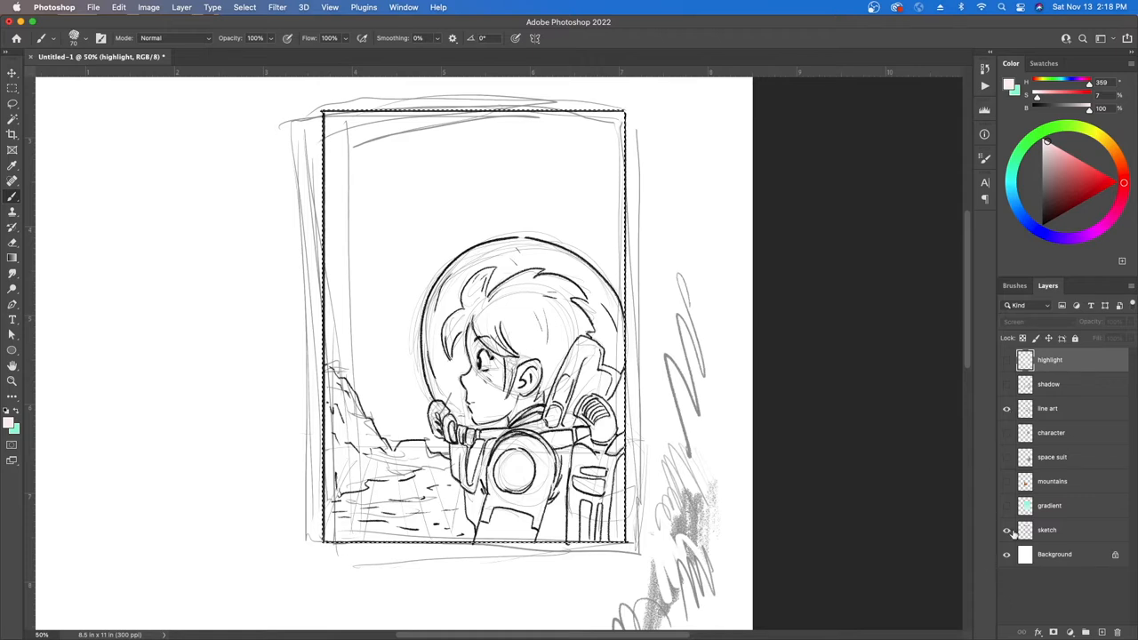
left_click(1006, 530)
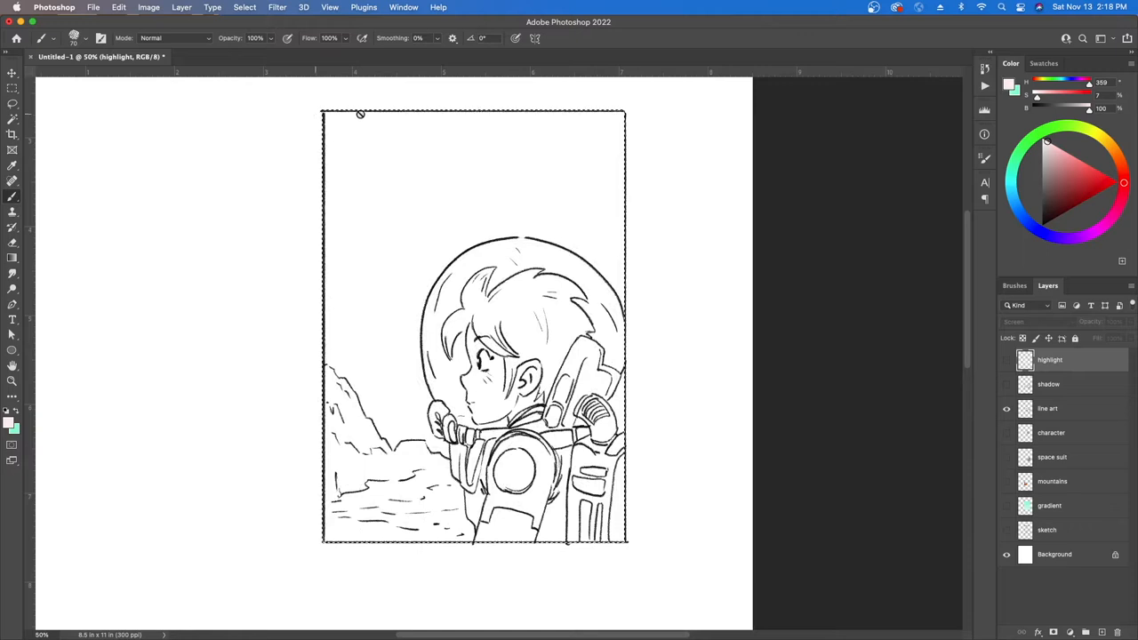
mouse_move(621, 572)
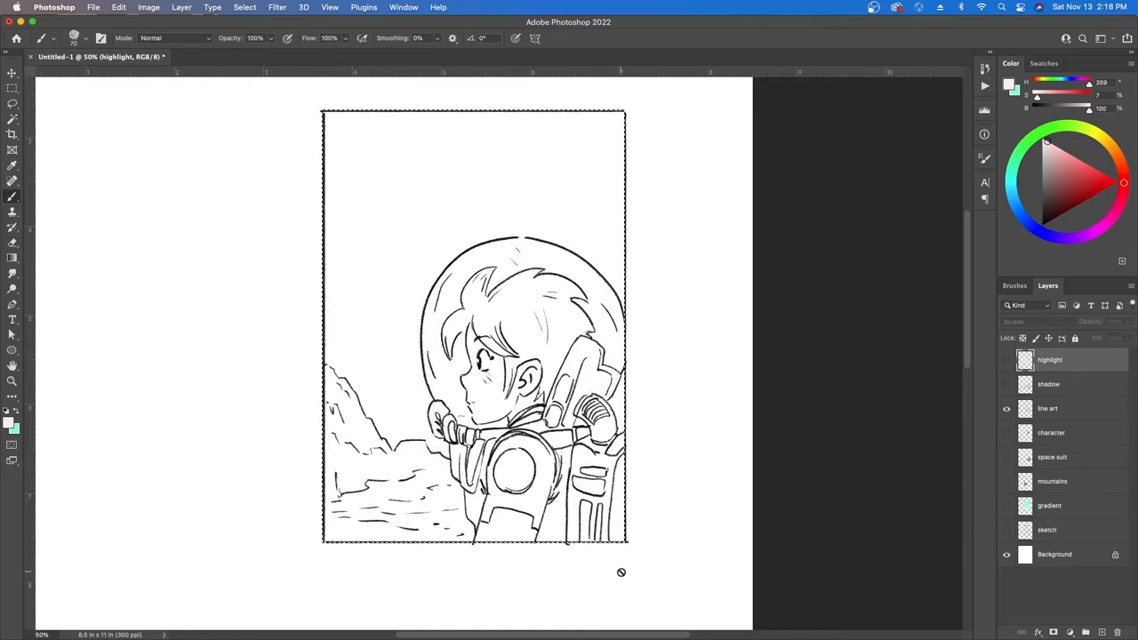
mouse_move(374, 103)
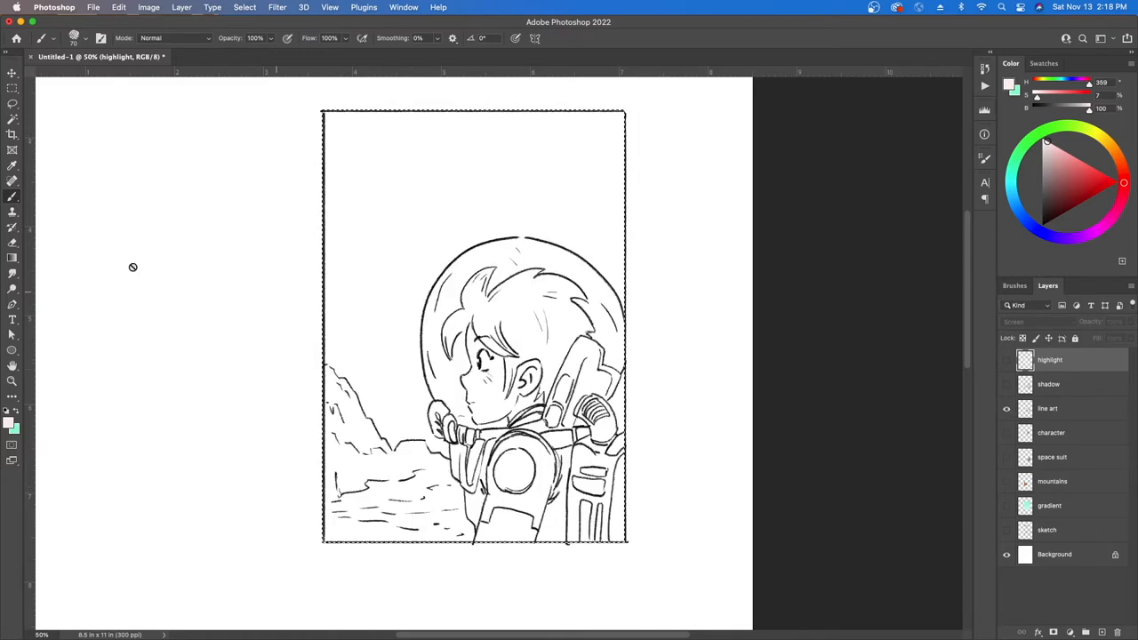
- Activate the Rectangular Marquee Tool from the toolbar's selection flyout
left_click(12, 75)
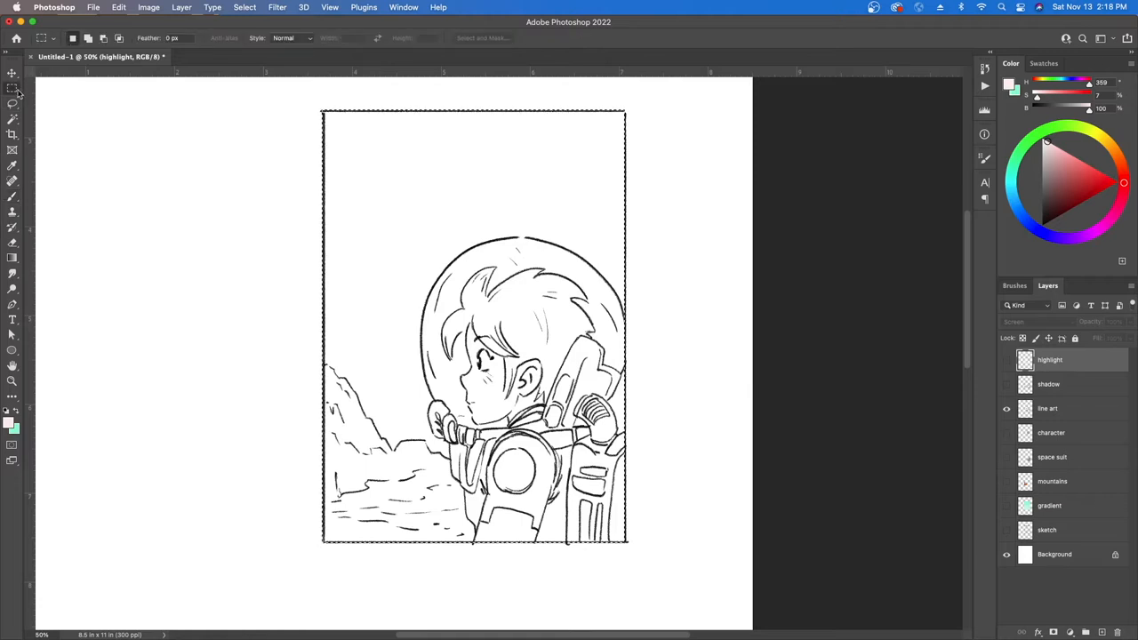
mouse_move(12, 74)
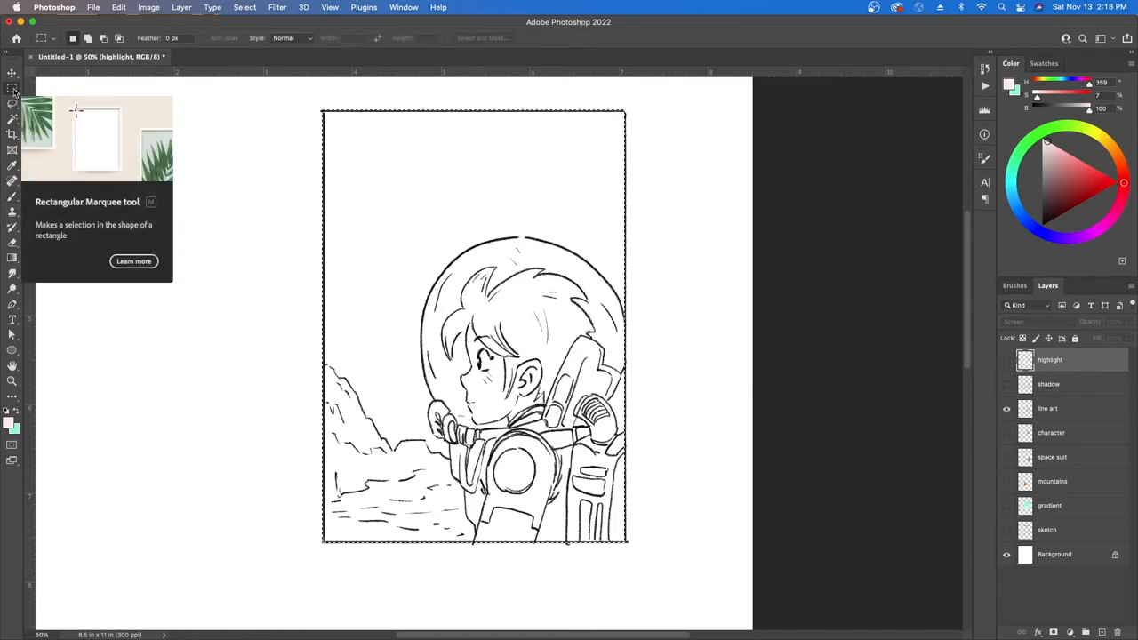
left_click(12, 74)
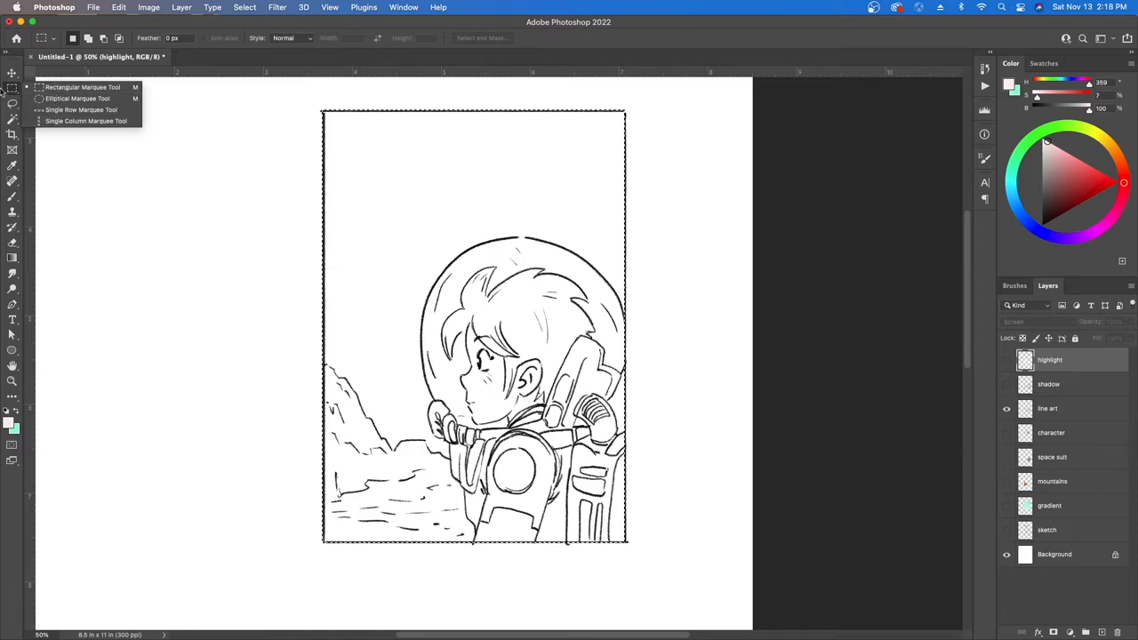
left_click(81, 87)
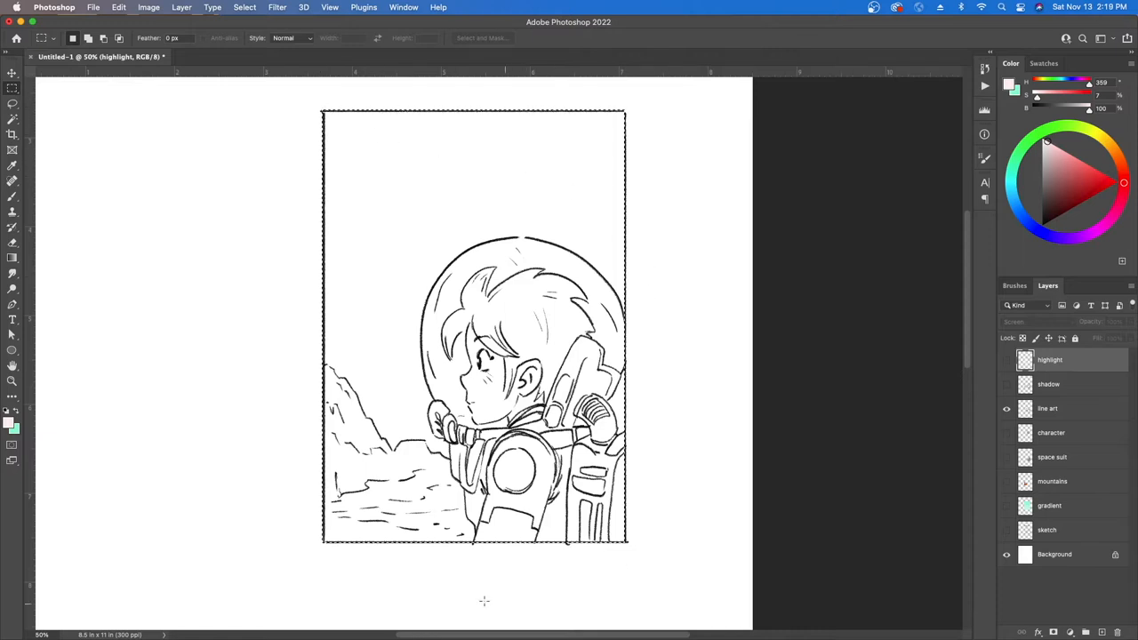
mouse_move(533, 294)
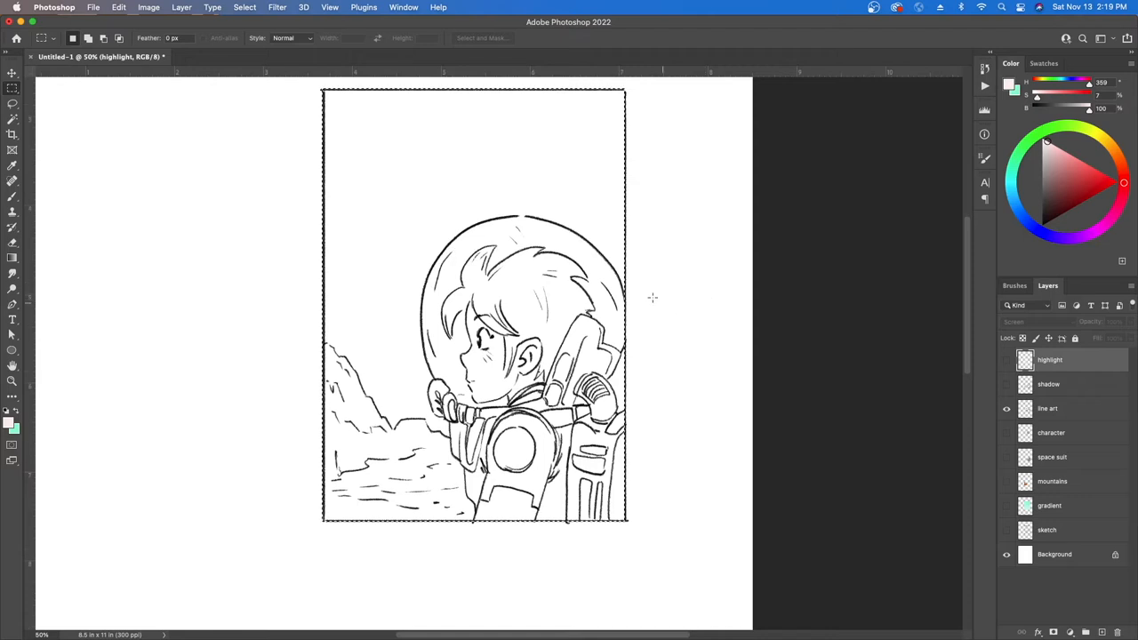
mouse_move(649, 297)
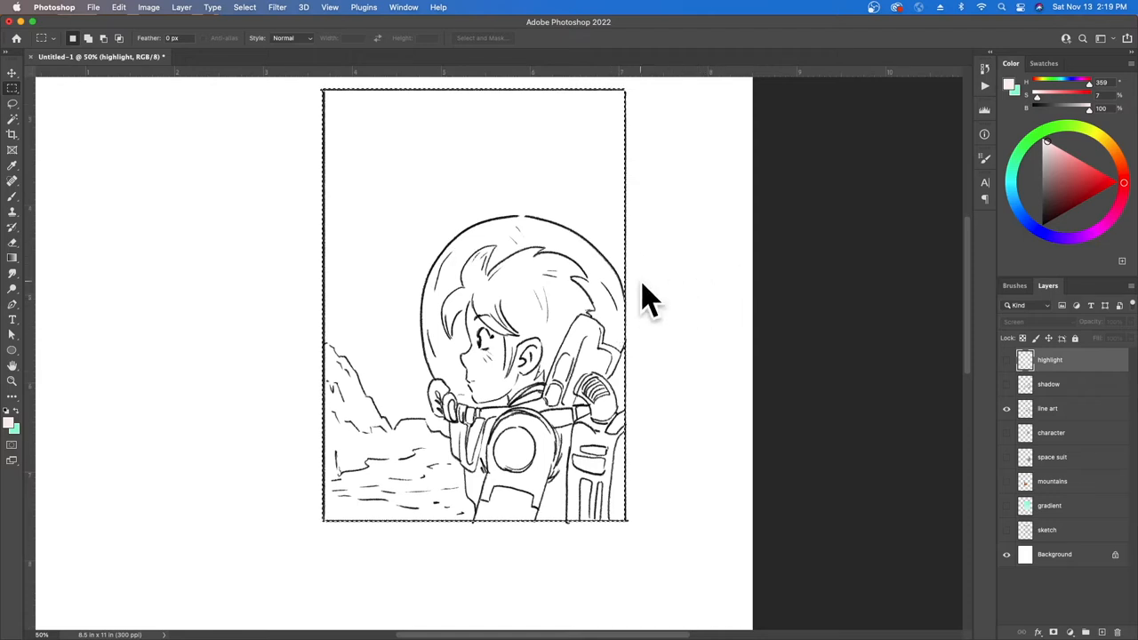
mouse_move(213, 343)
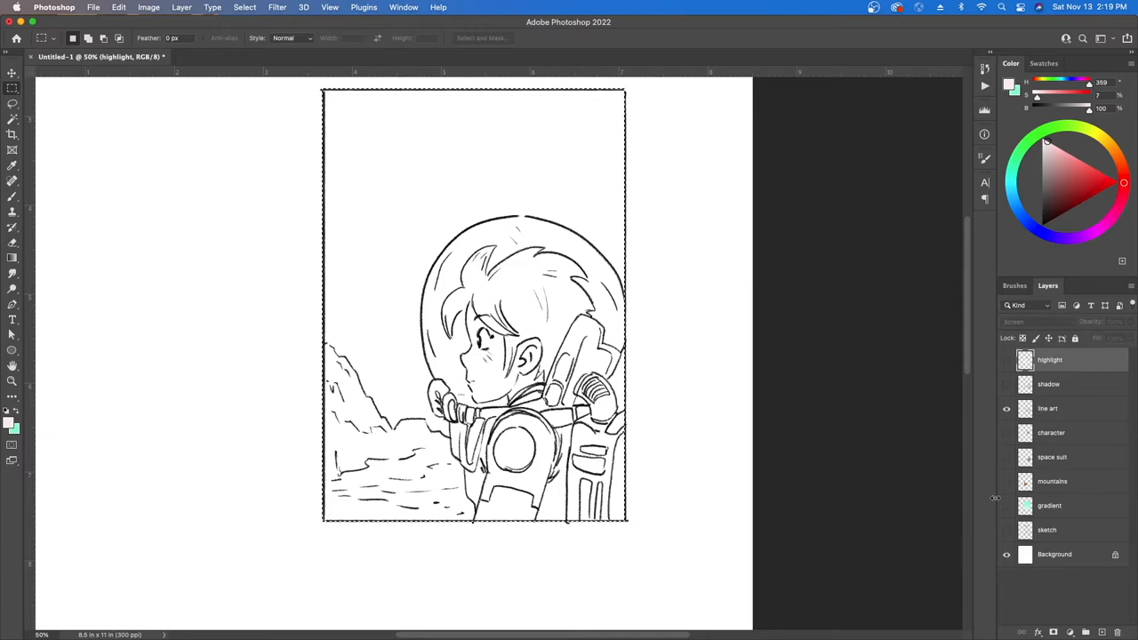
- Make the gradient sky, mountains, space suit and shadow layers visible again
left_click(1006, 504)
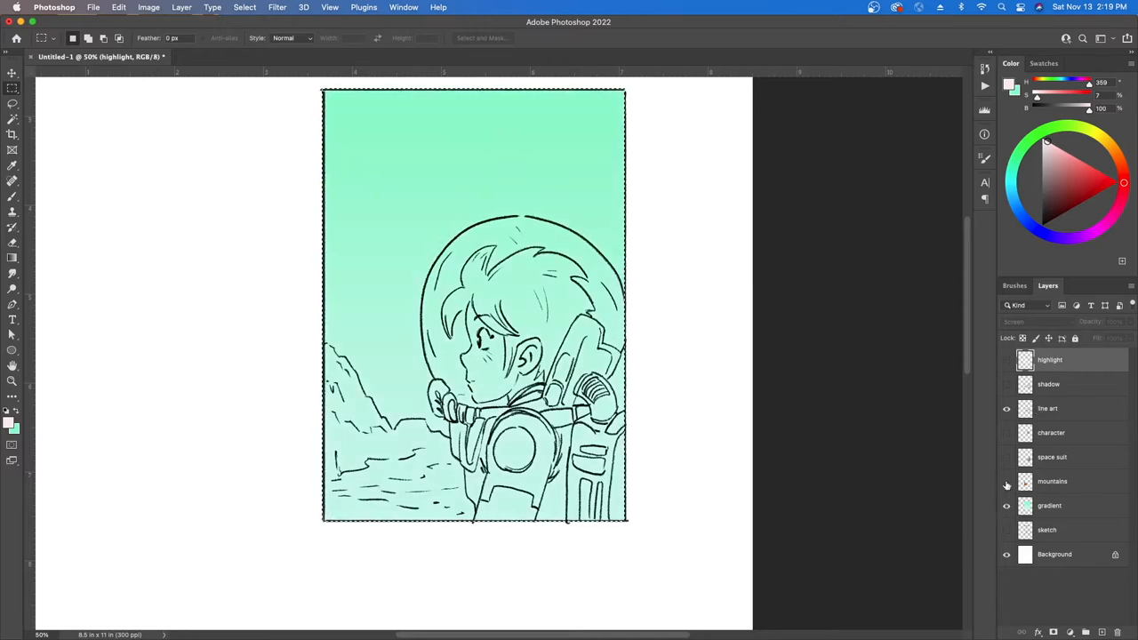
left_click(1006, 480)
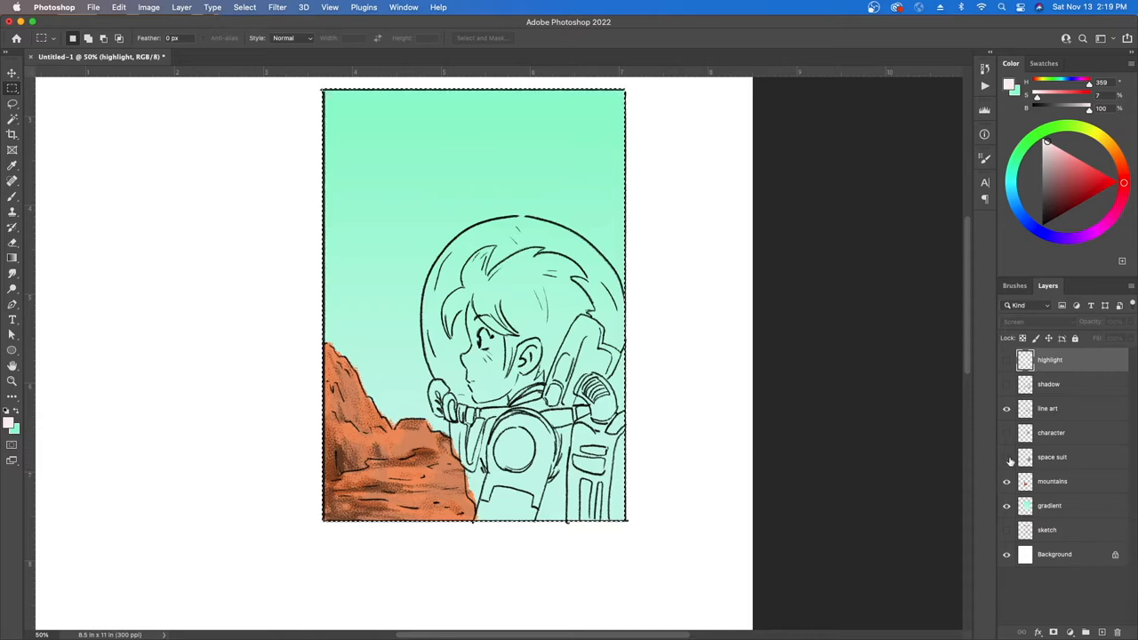
left_click(1007, 456)
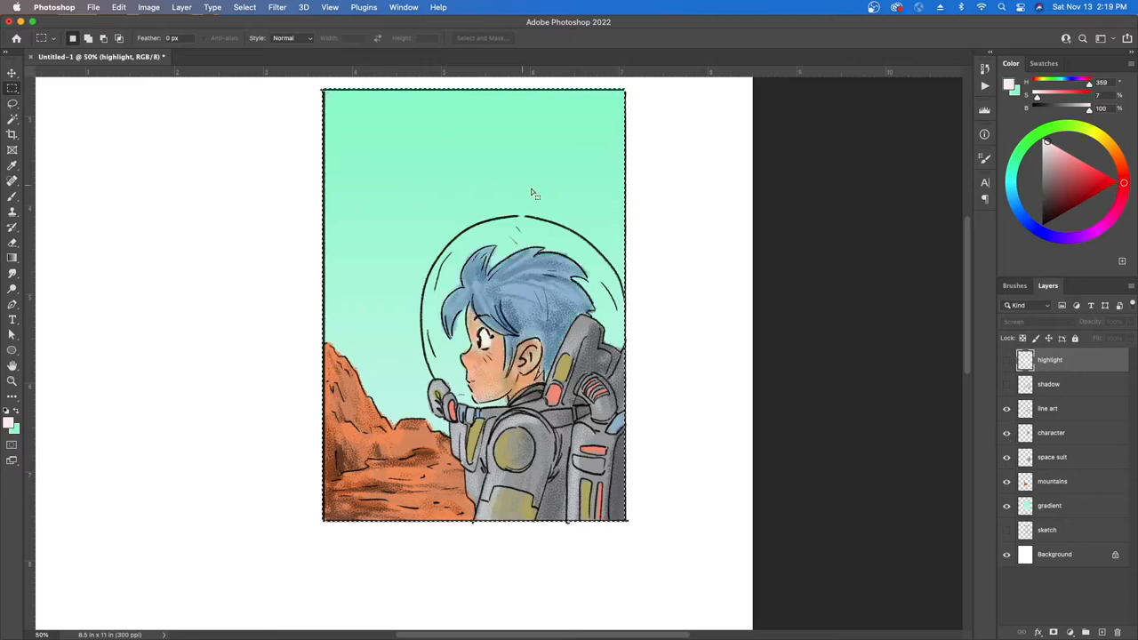
mouse_move(458, 338)
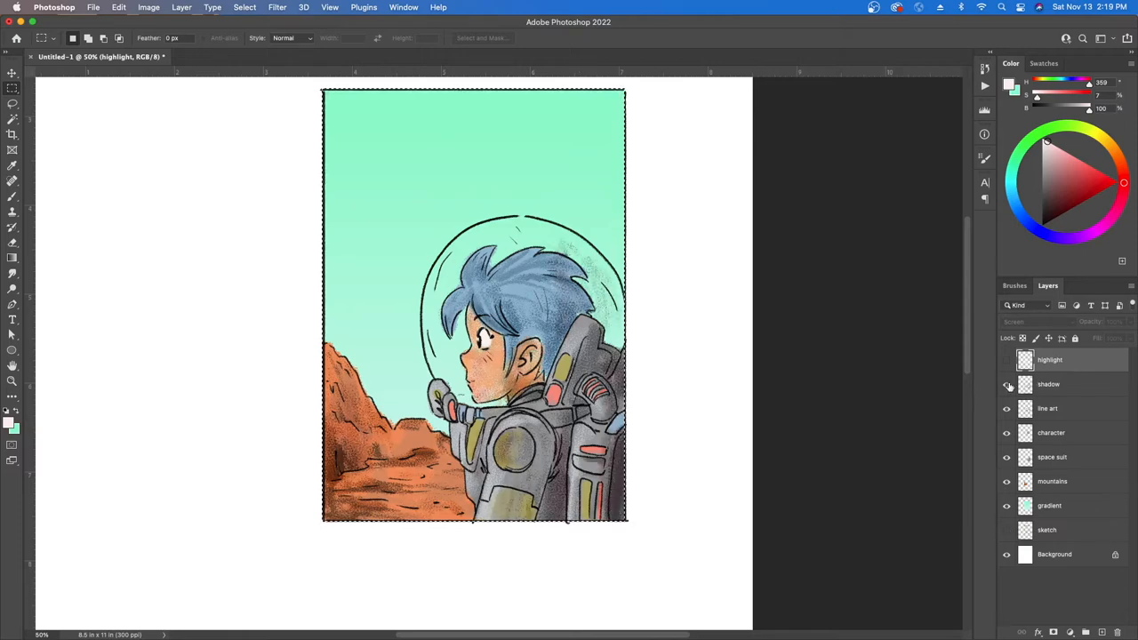
left_click(1006, 384)
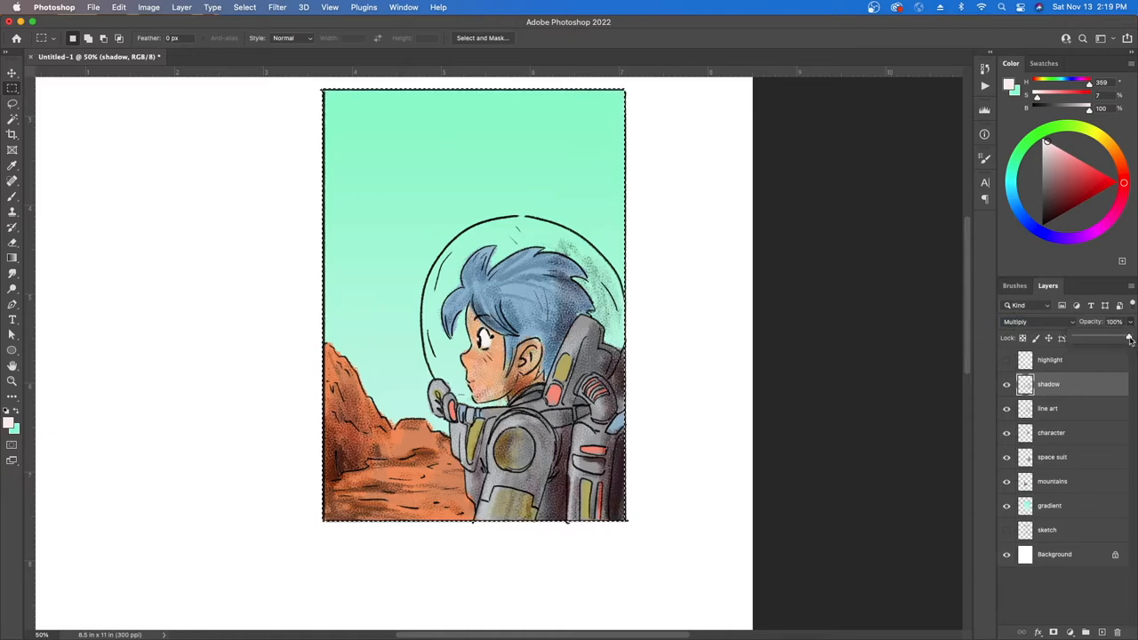
- Set the shadow layer's opacity to about 53%
left_click_drag(1129, 339, 1104, 339)
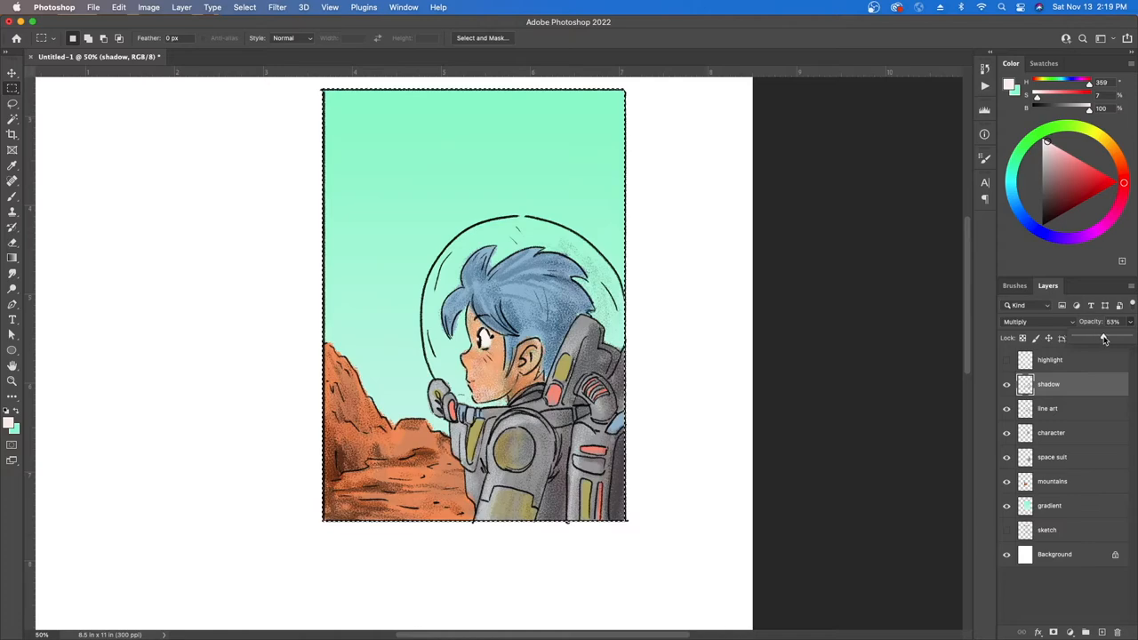
left_click_drag(1103, 338, 1121, 338)
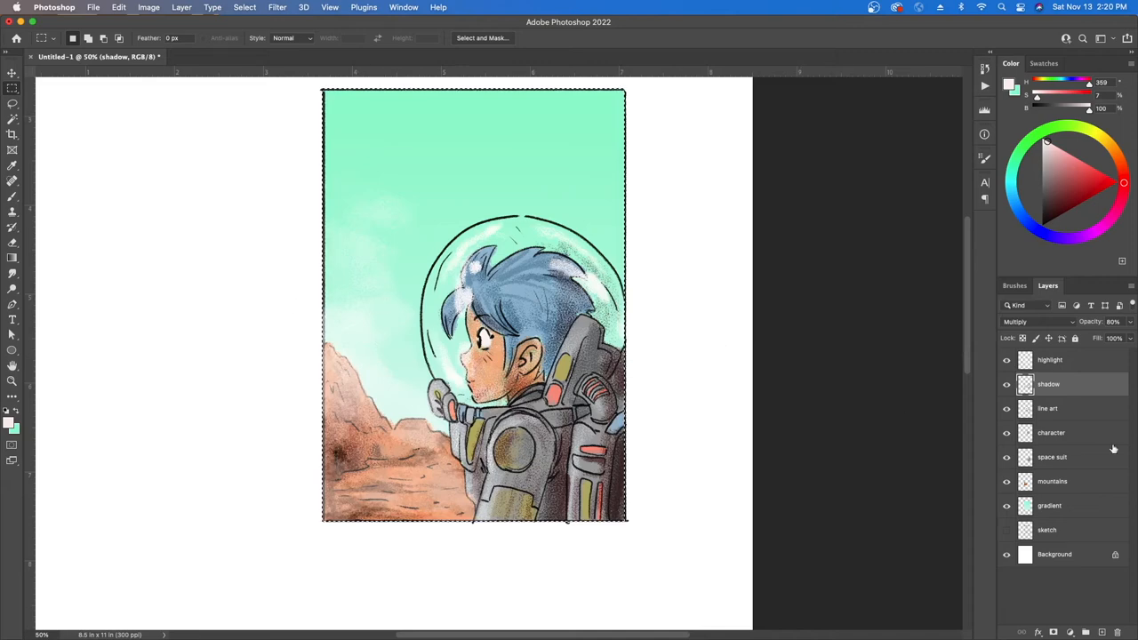
left_click(1049, 359)
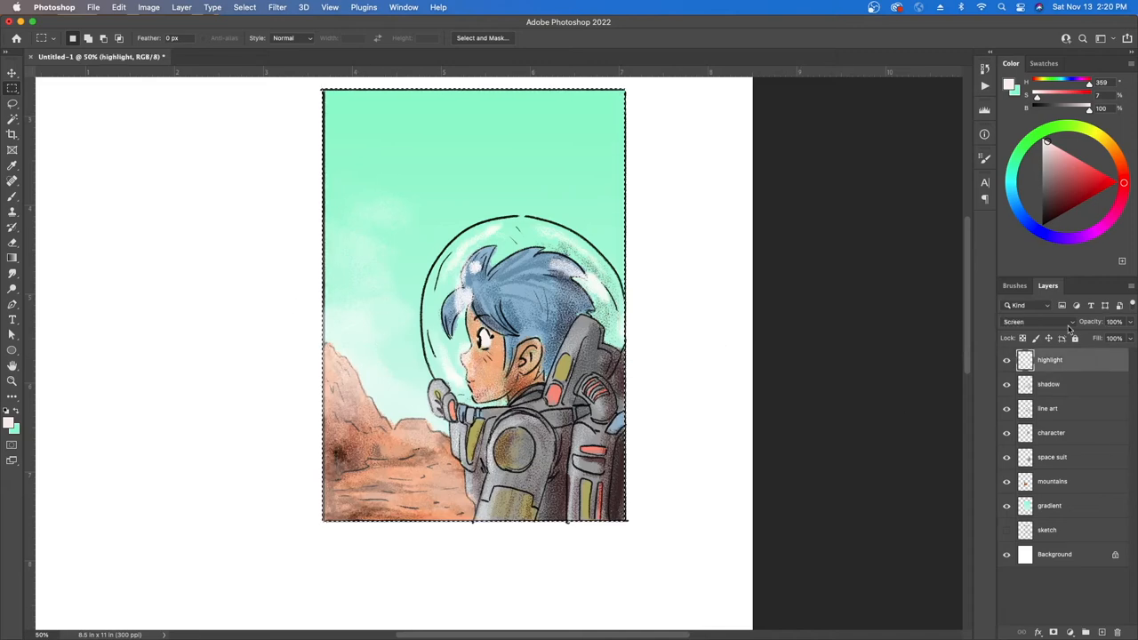
left_click(1024, 321)
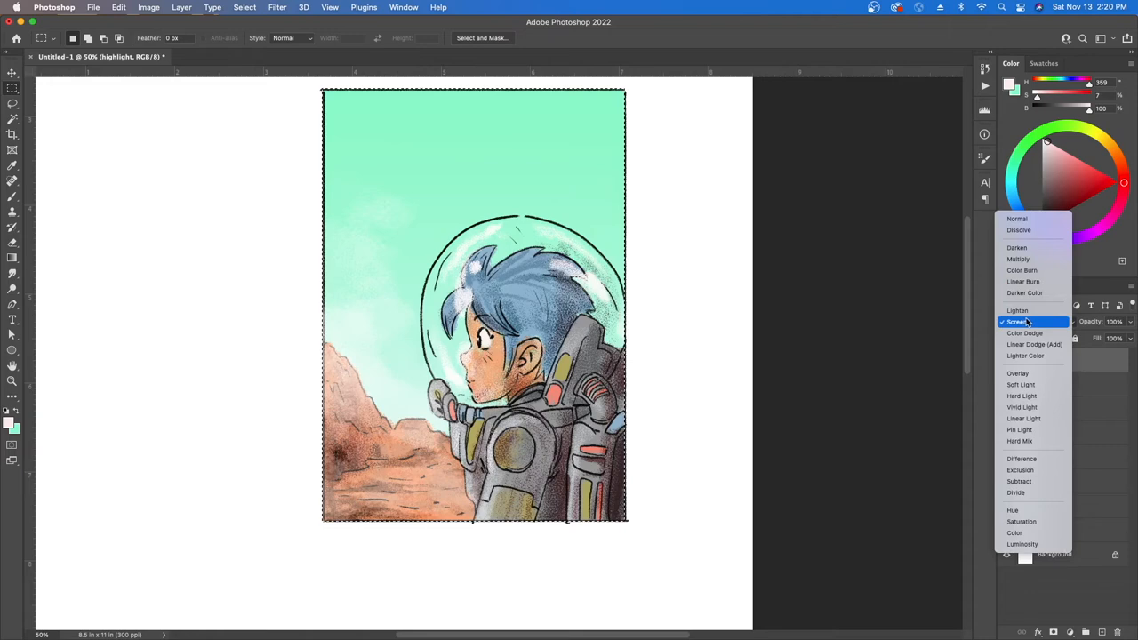
left_click(1017, 322)
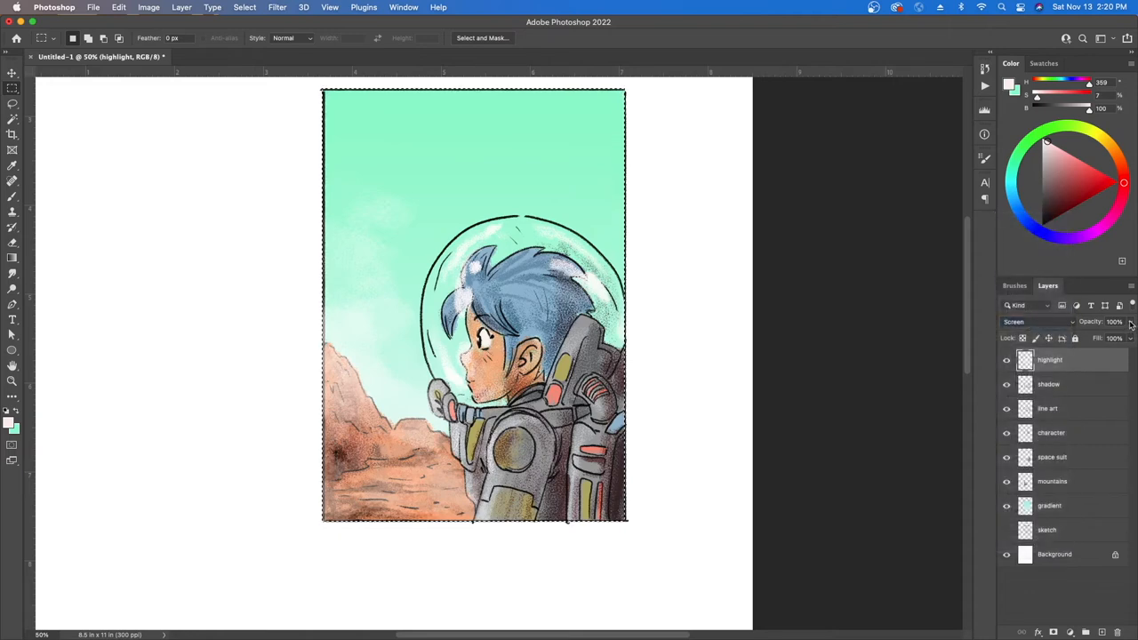
left_click_drag(1128, 322, 1105, 322)
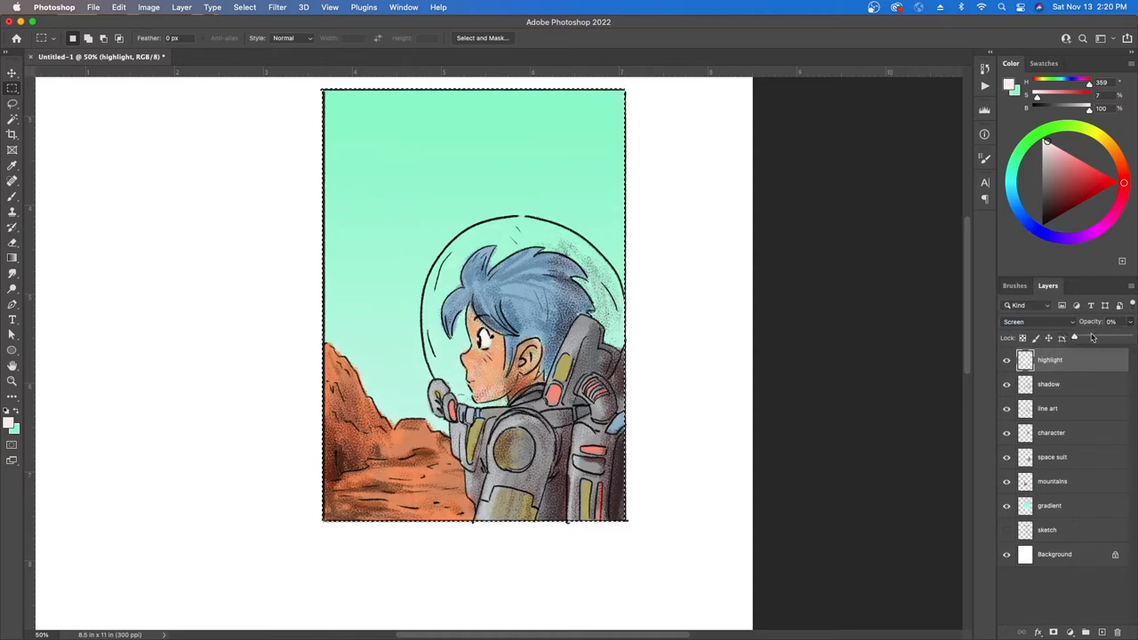
left_click_drag(1088, 338, 1102, 338)
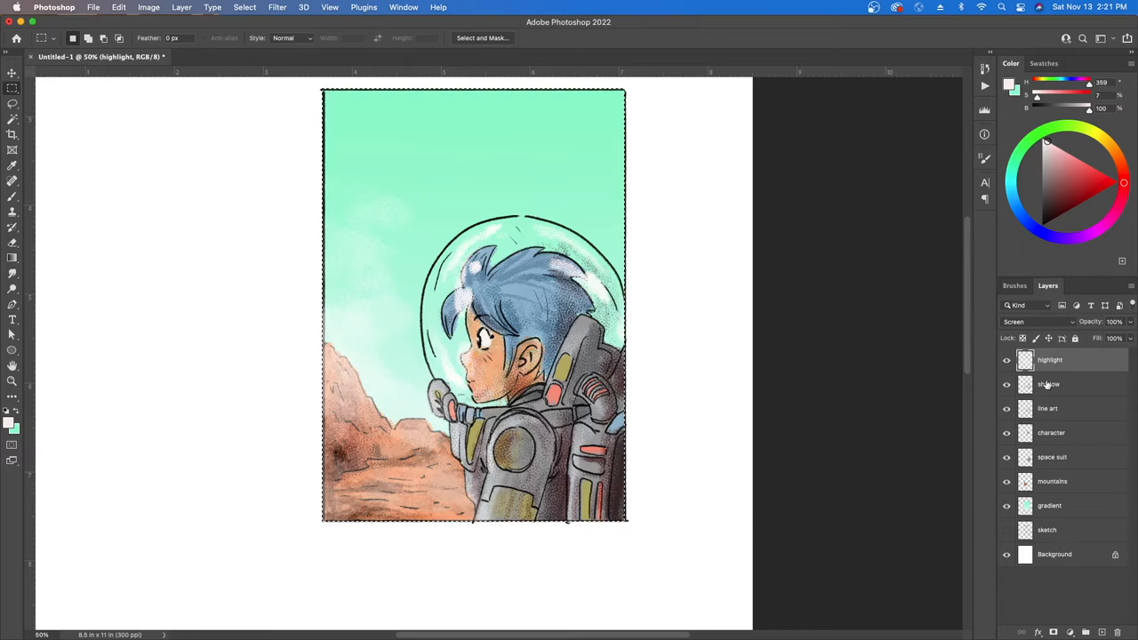
- Select every art layer from the highlight layer down to the sketch layer
left_click(1049, 384)
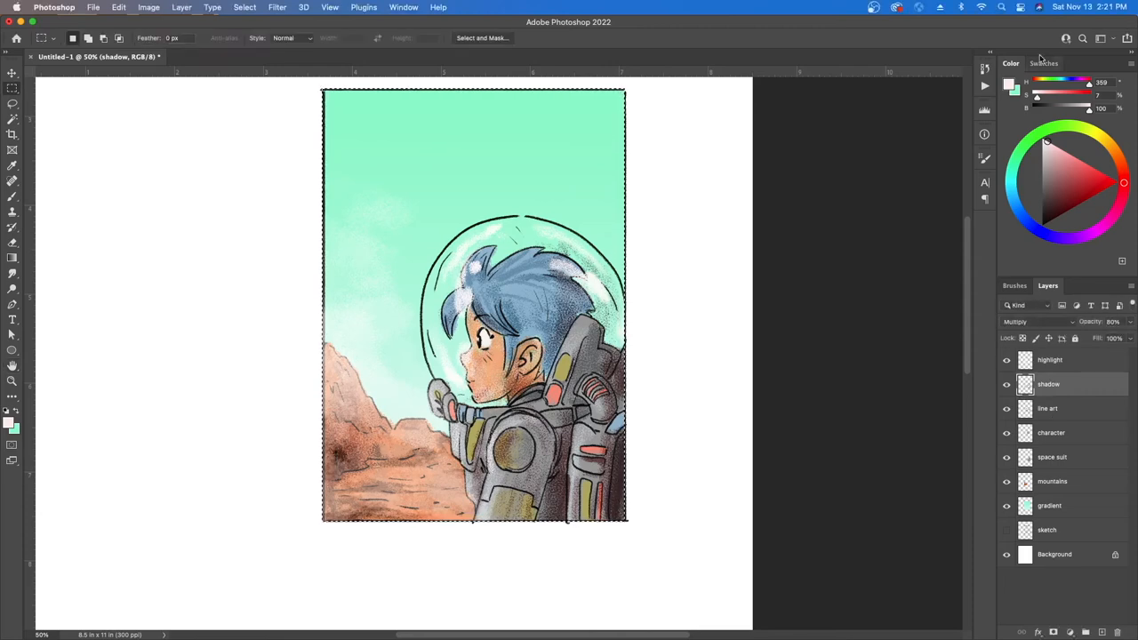
left_click(1049, 359)
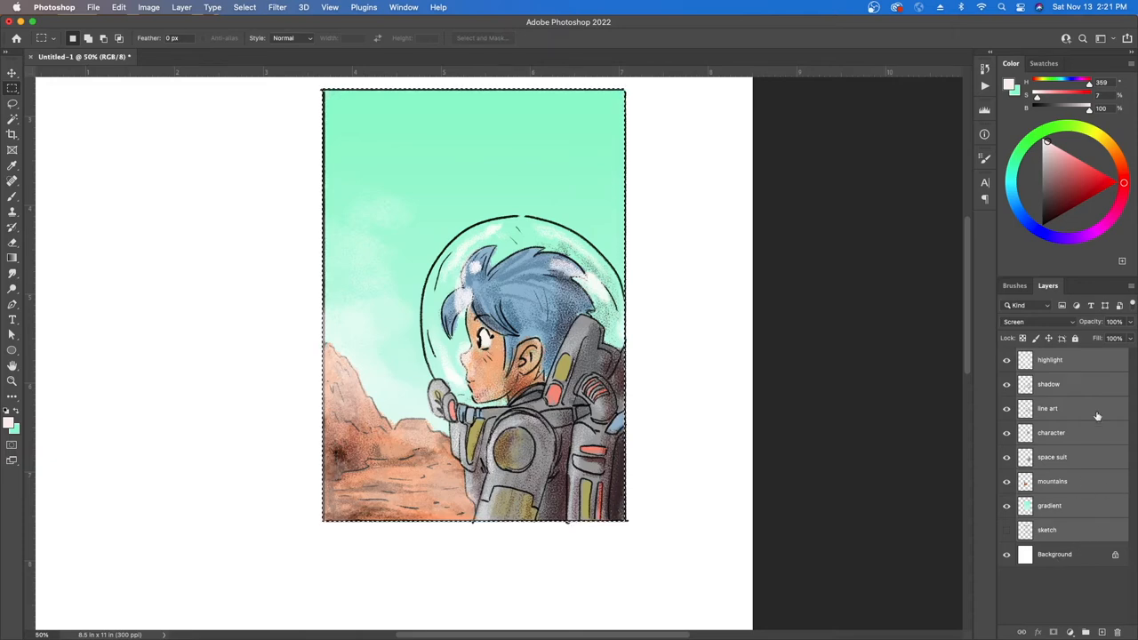
mouse_move(1087, 492)
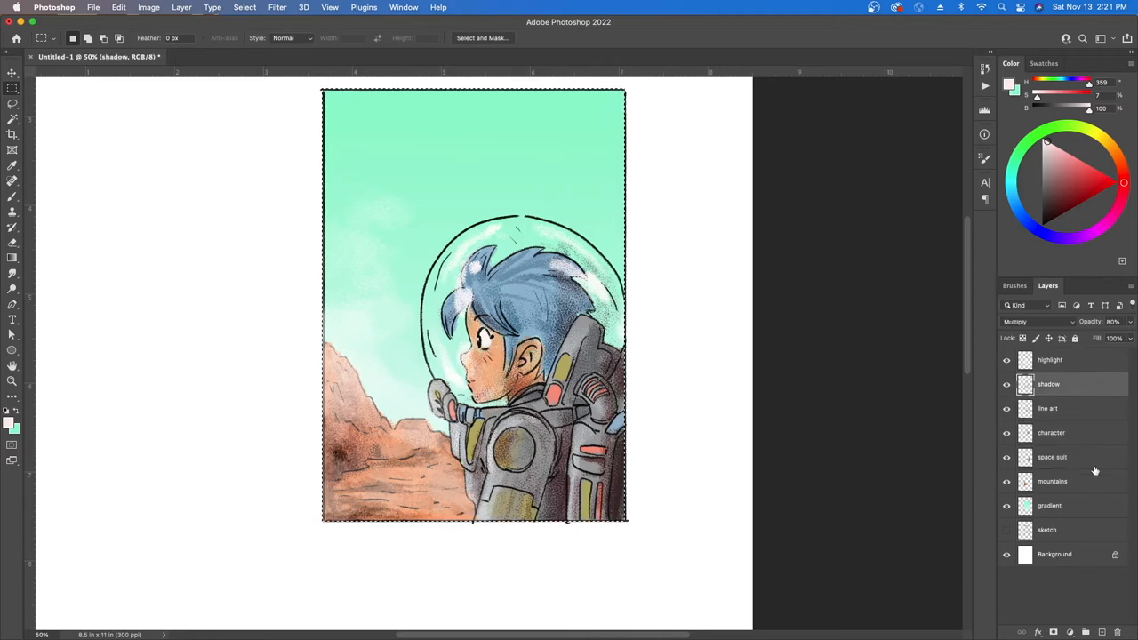
left_click(1046, 529)
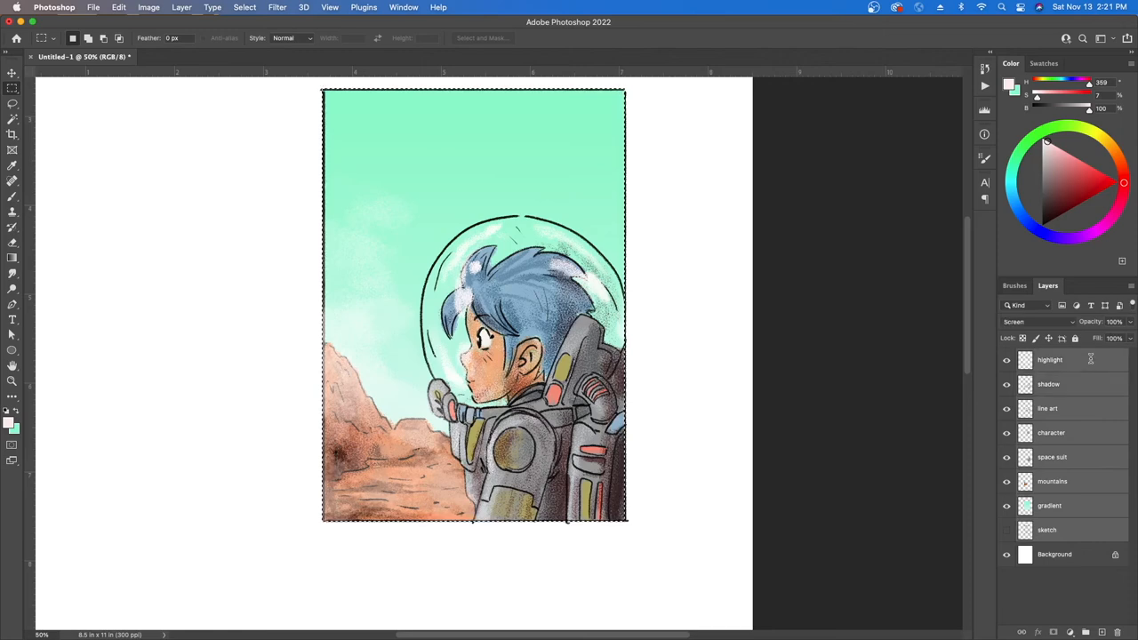
mouse_move(1084, 383)
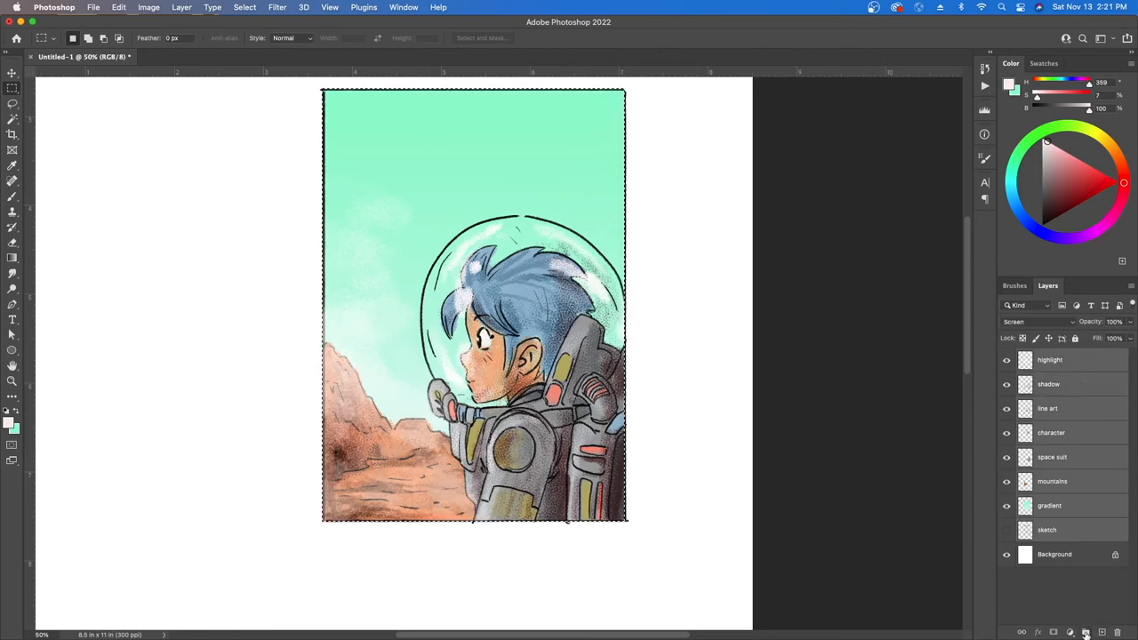
mouse_move(1085, 631)
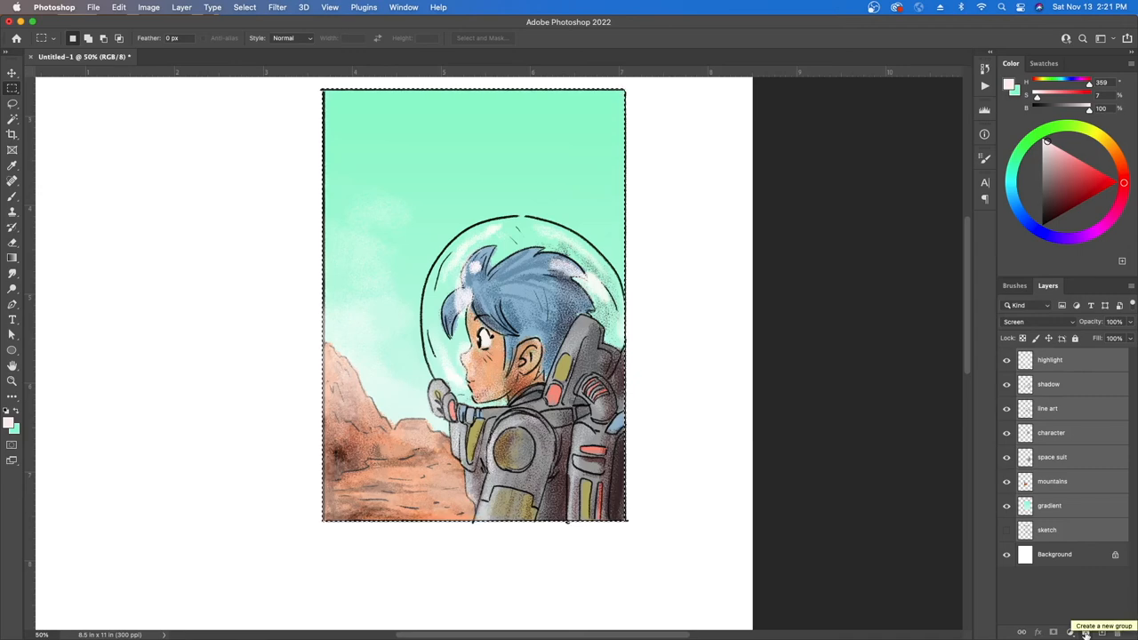
- Group the selected layers, rename the group 'Panel 5', and toggle its visibility off and on
left_click(1070, 632)
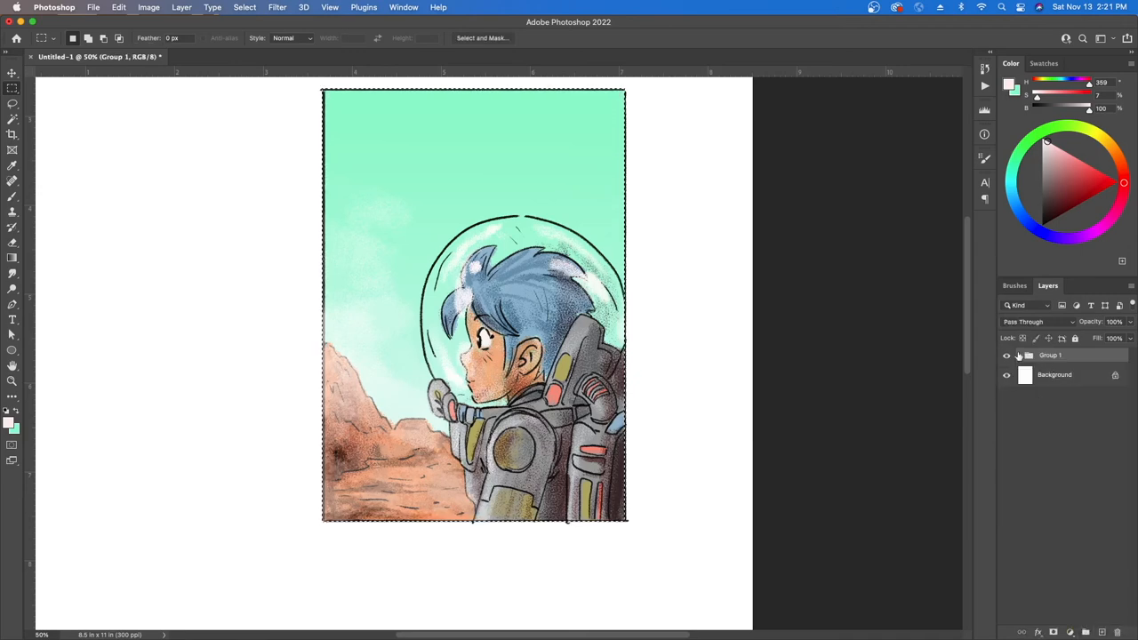
left_click(1018, 355)
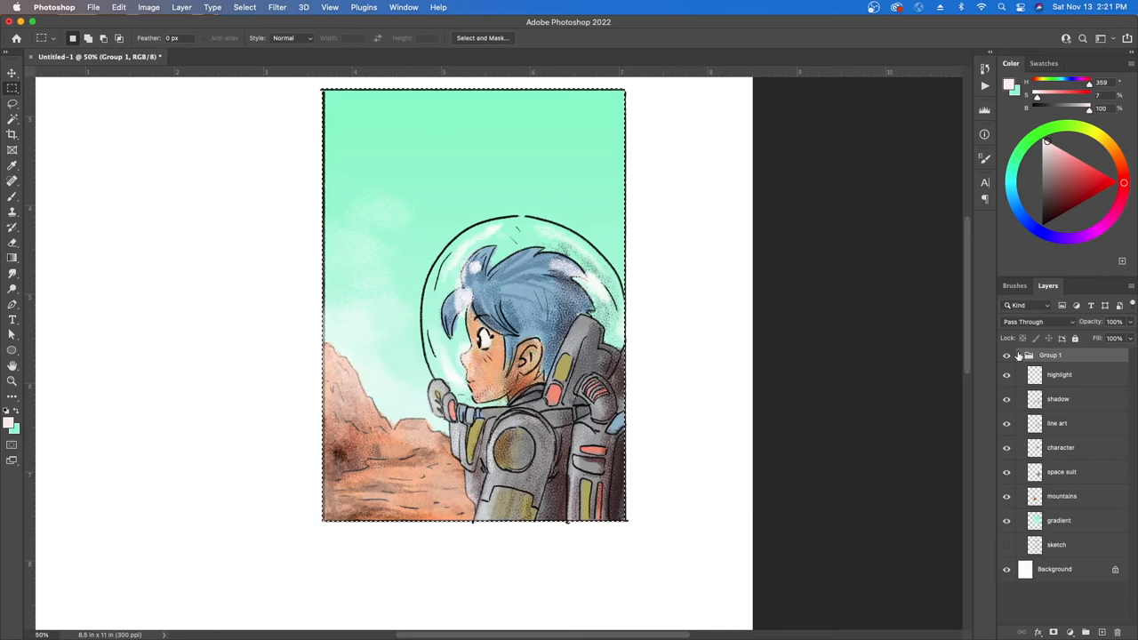
left_click(1019, 355)
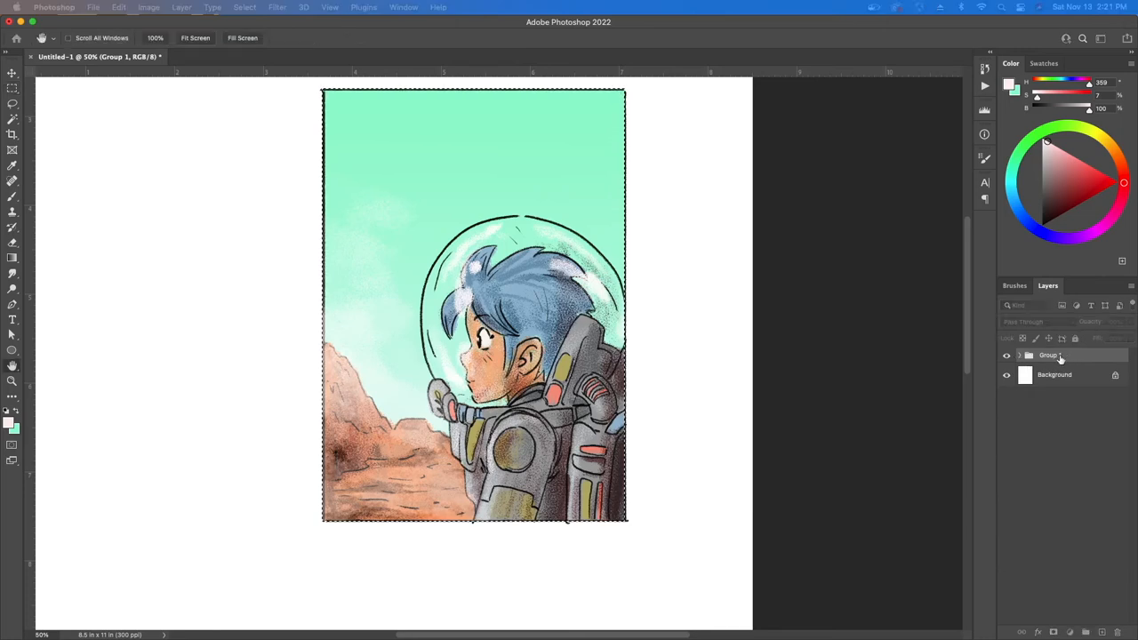
left_click(12, 74)
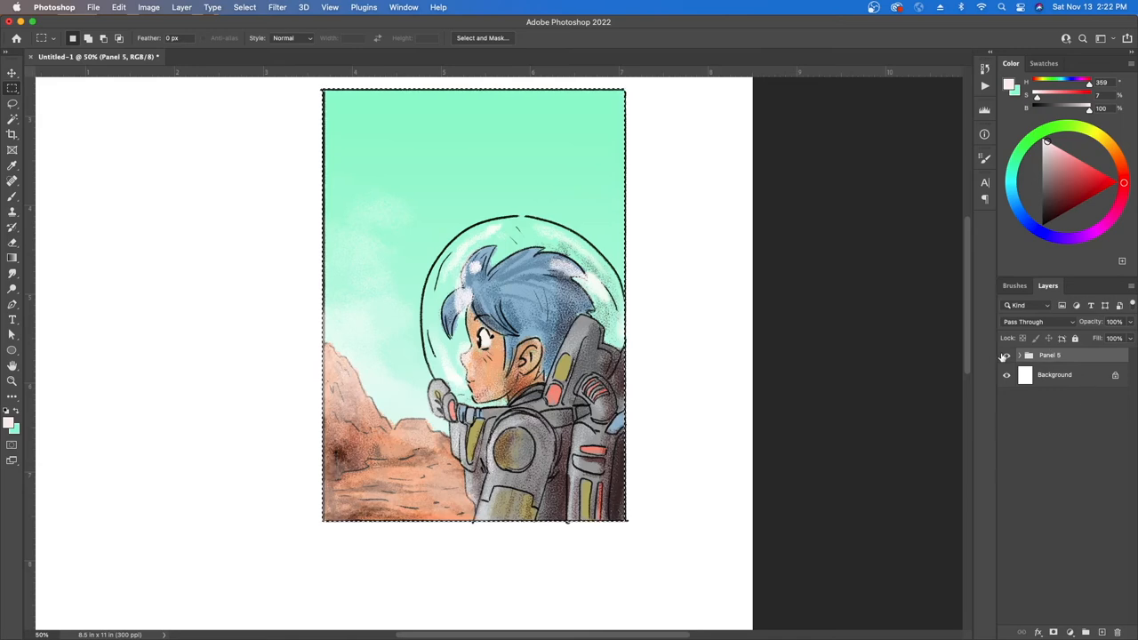
left_click(1006, 355)
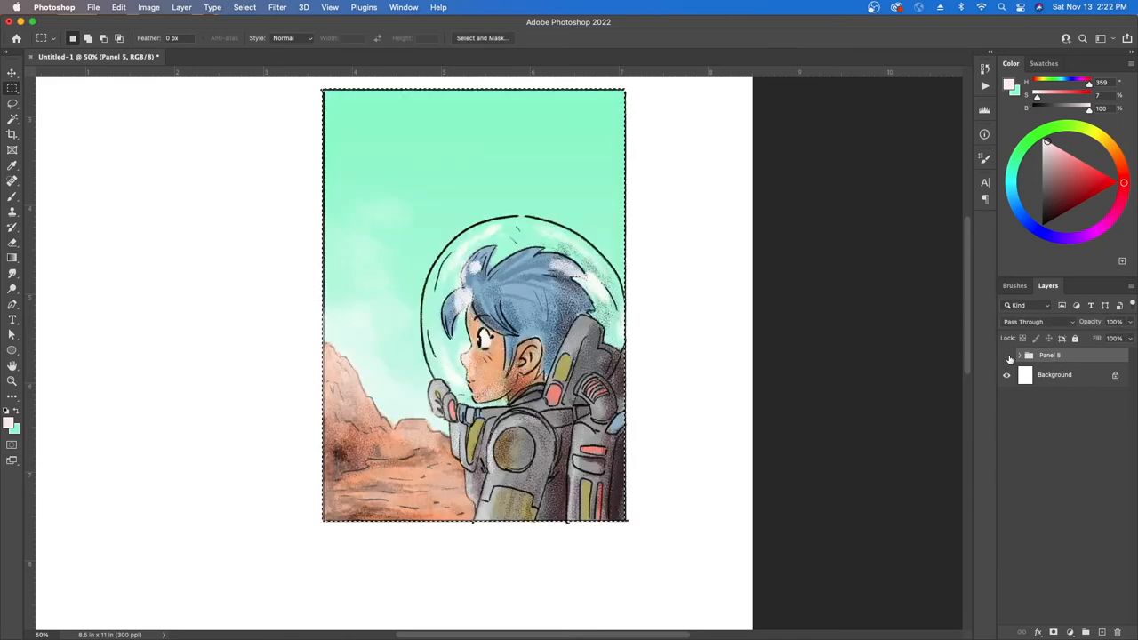
left_click(1007, 354)
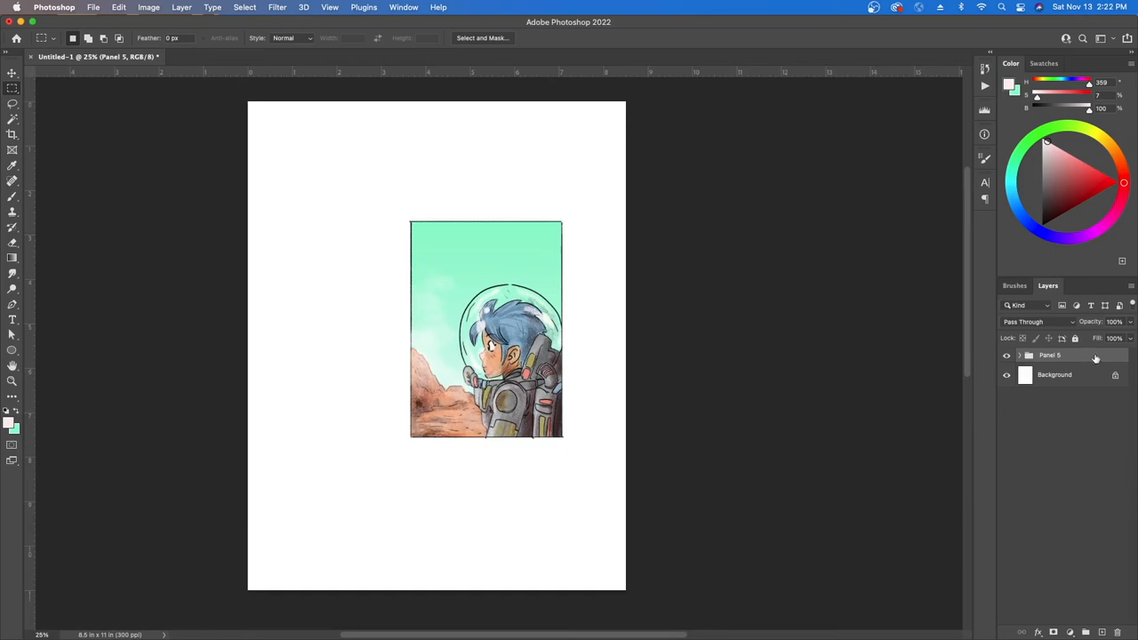
mouse_move(179, 26)
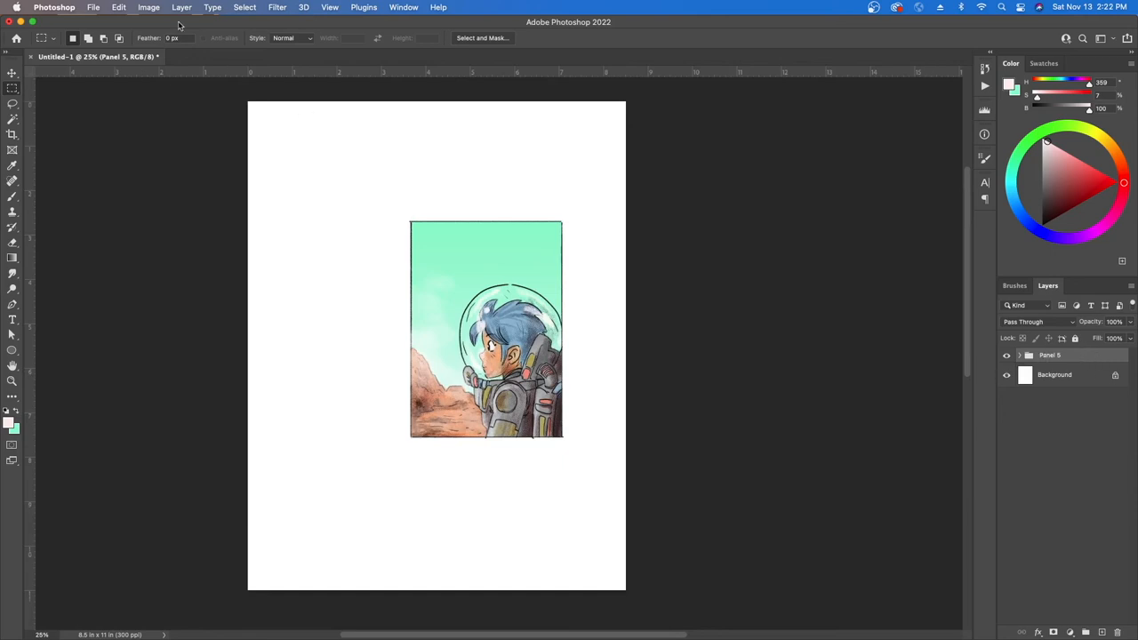
- Free Transform the Panel 5 group and move it lower and to the left
left_click(118, 7)
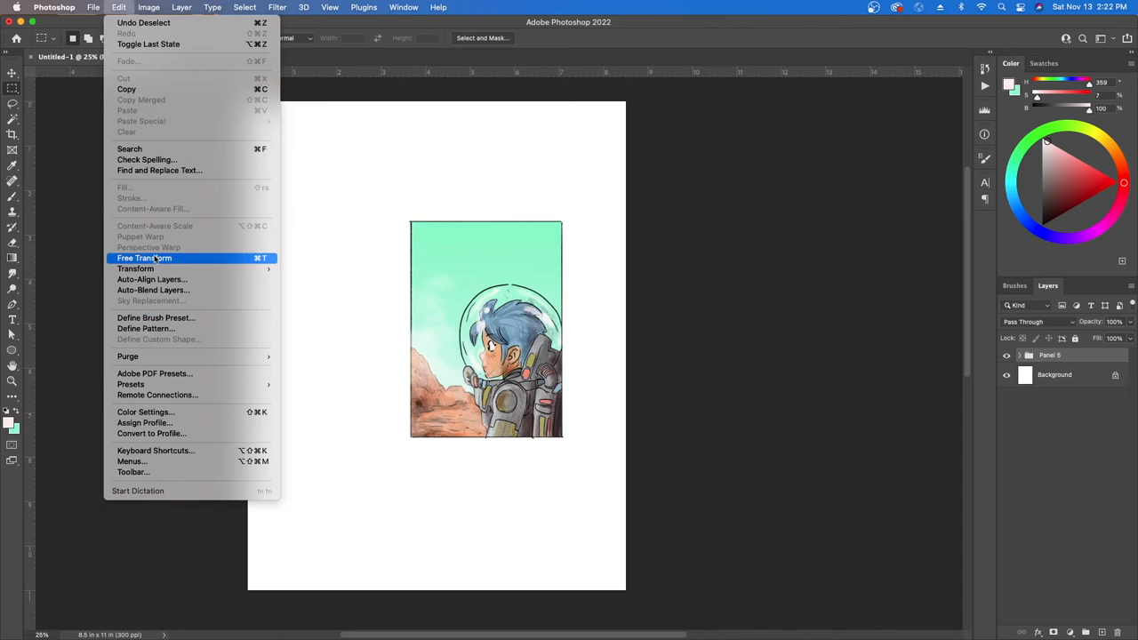
left_click(144, 257)
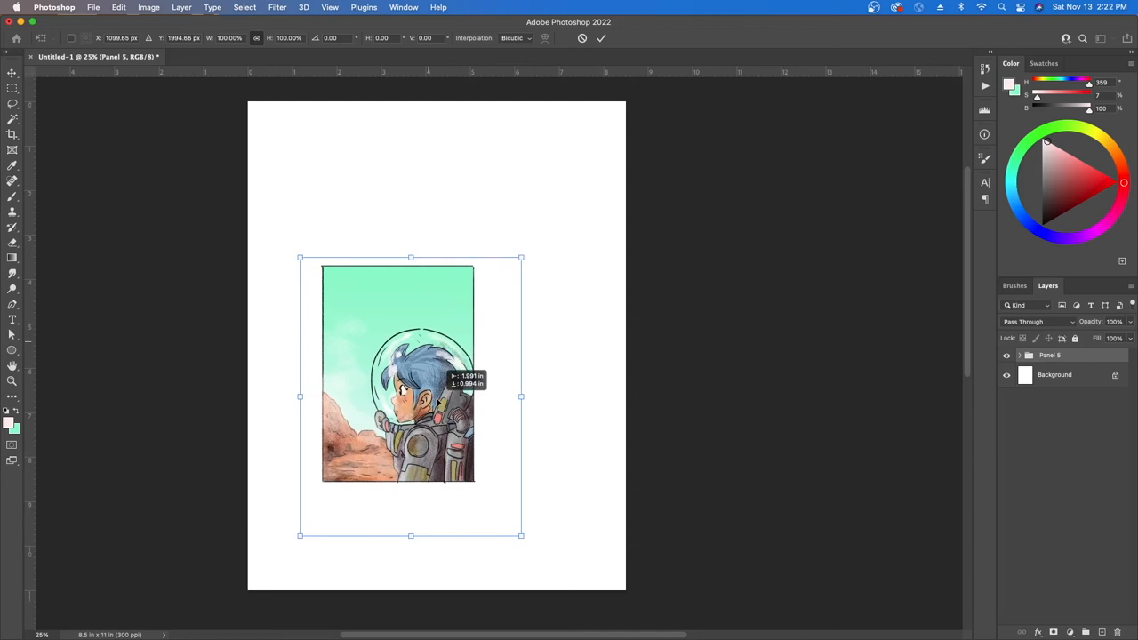
left_click_drag(410, 396, 436, 456)
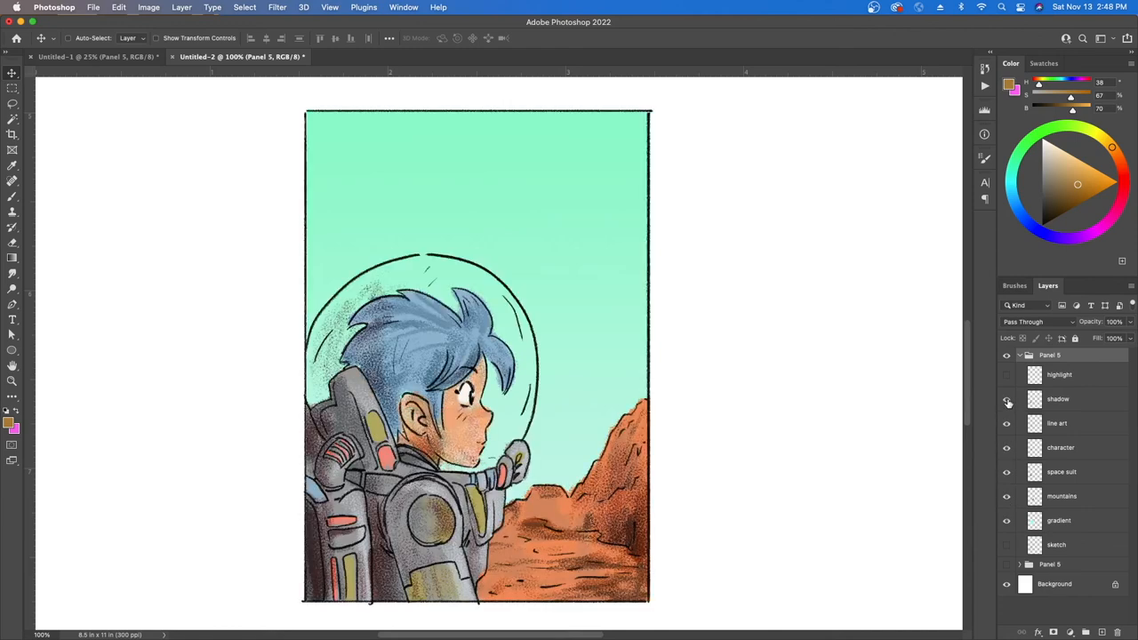
- Adjust layer visibility in the copied Panel 5, then drag the mirrored panel edge to edge beside the original
left_click(1031, 321)
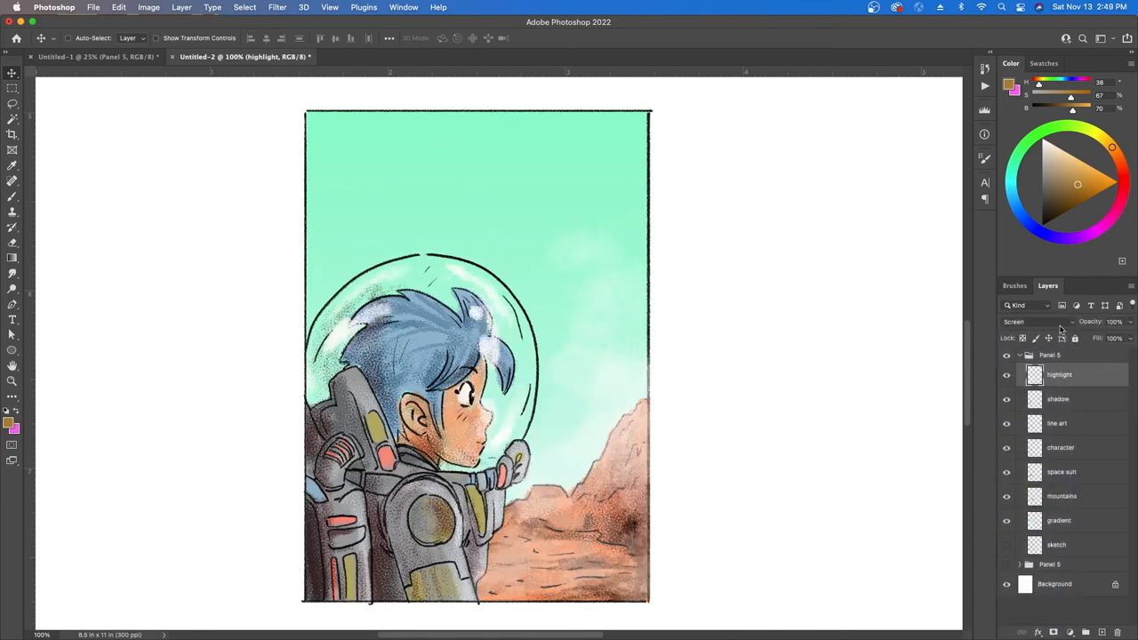
mouse_move(1035, 321)
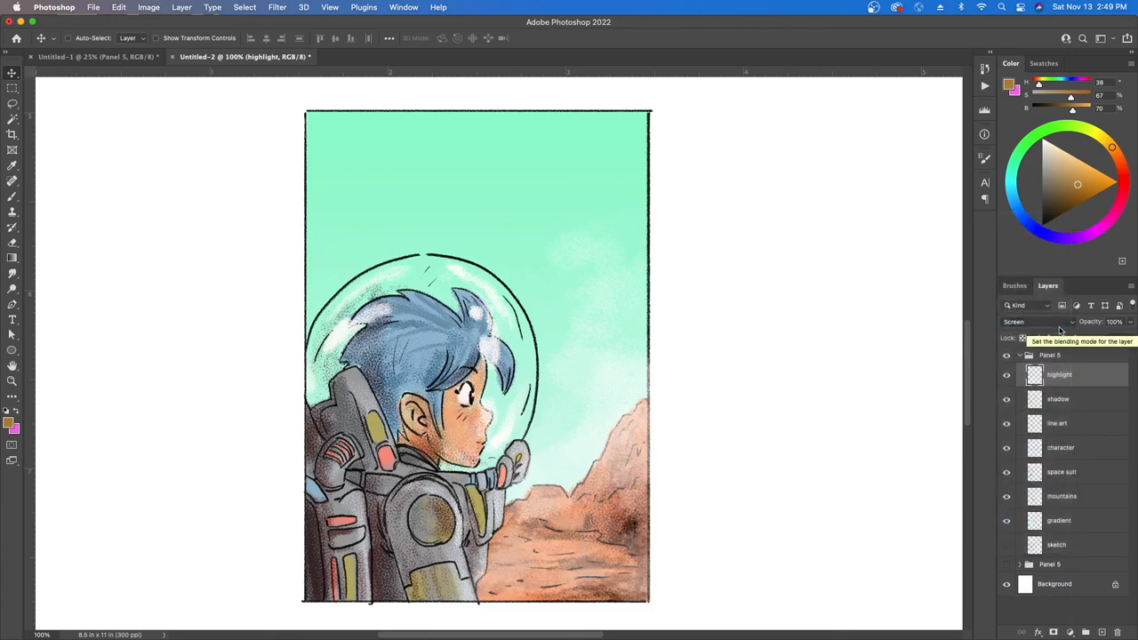
left_click(1018, 355)
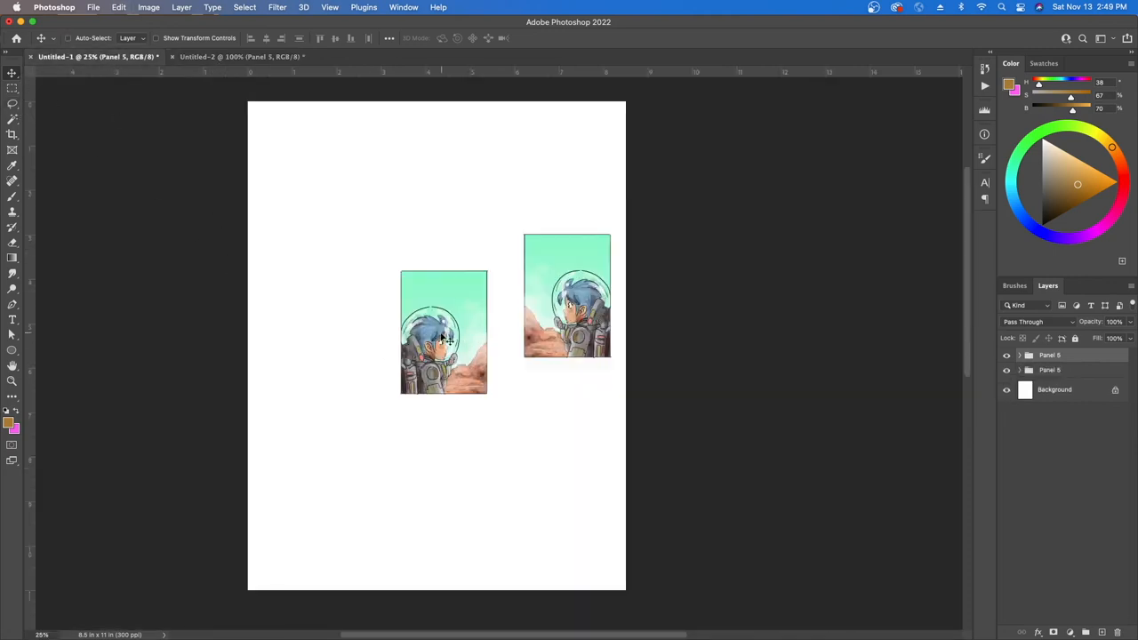
left_click_drag(444, 331, 478, 296)
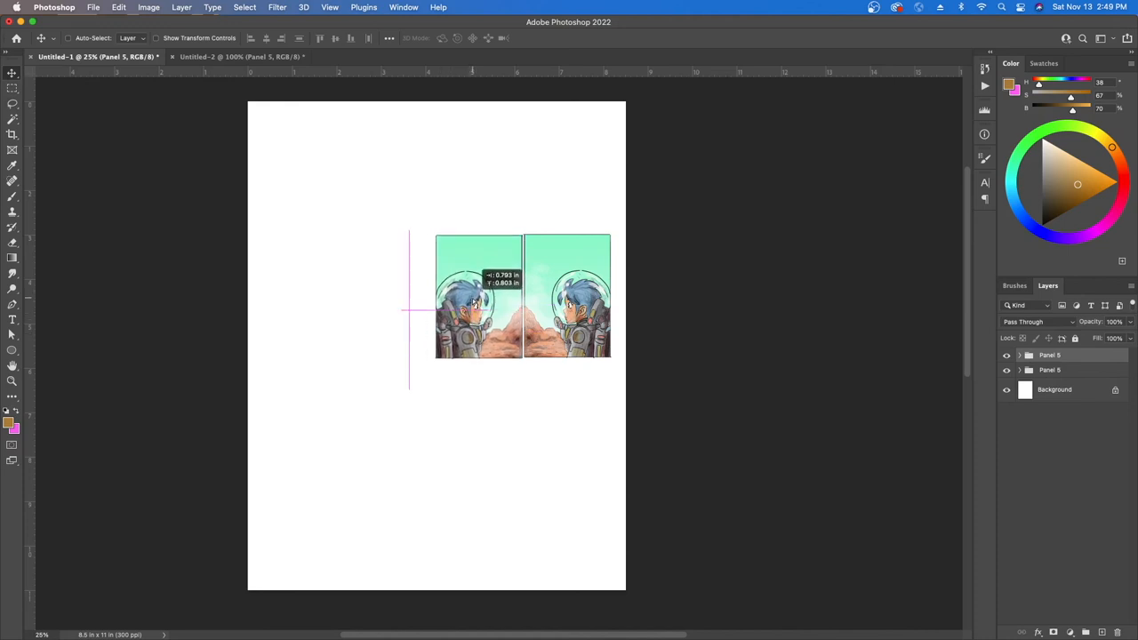